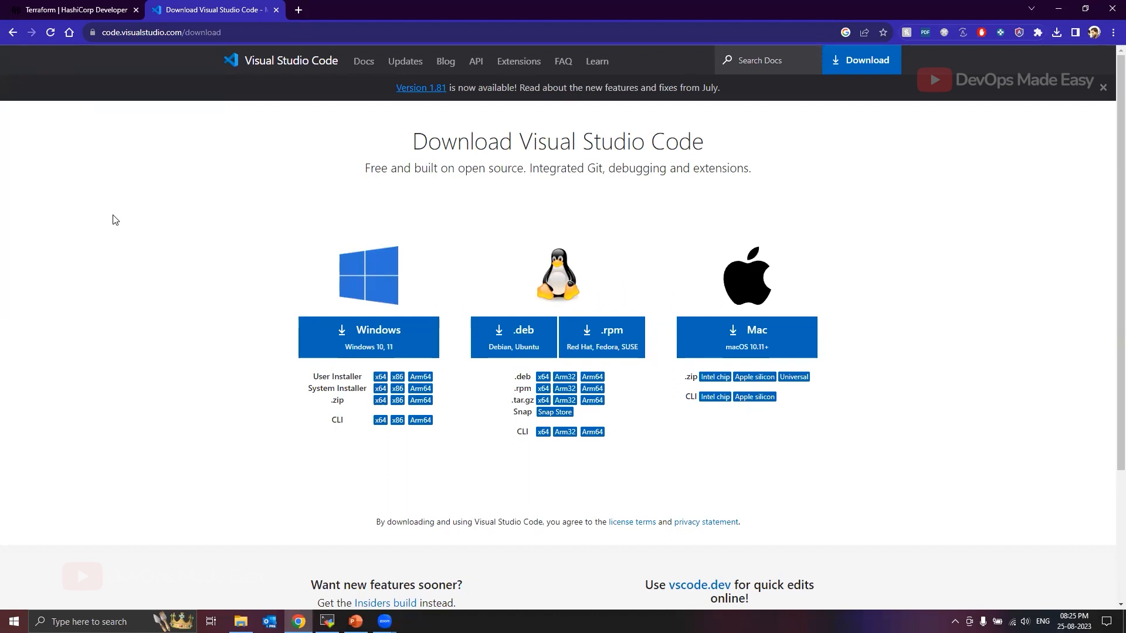
- Launch VSCodeSetup-x64-1.81.1 from Downloads to reach the destination folder page
scroll("down", 3)
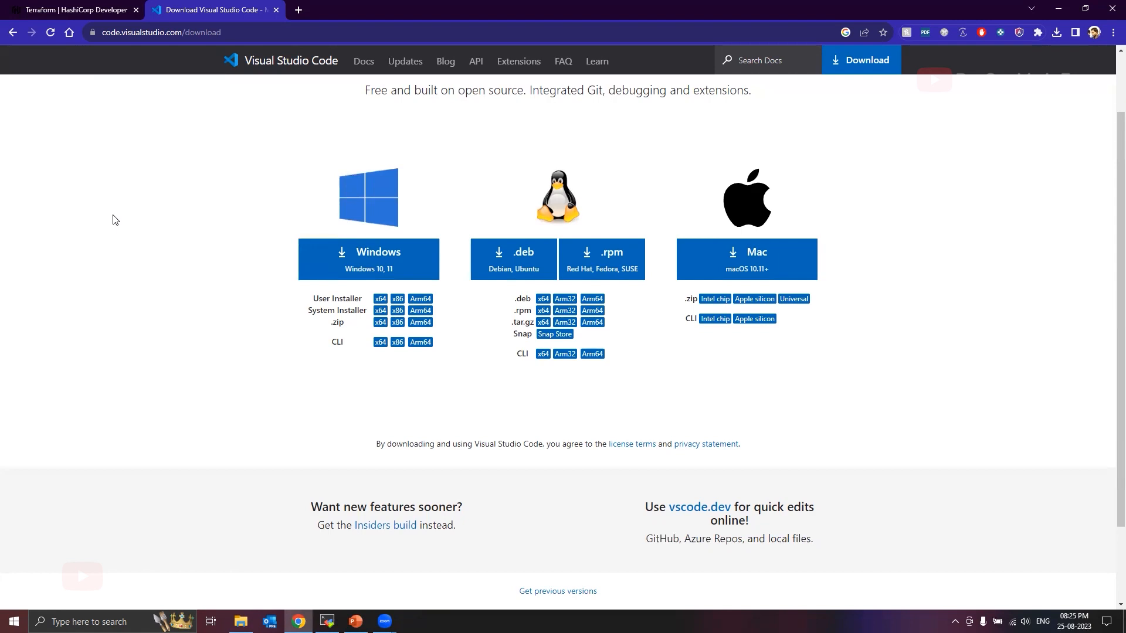
mouse_move(381, 311)
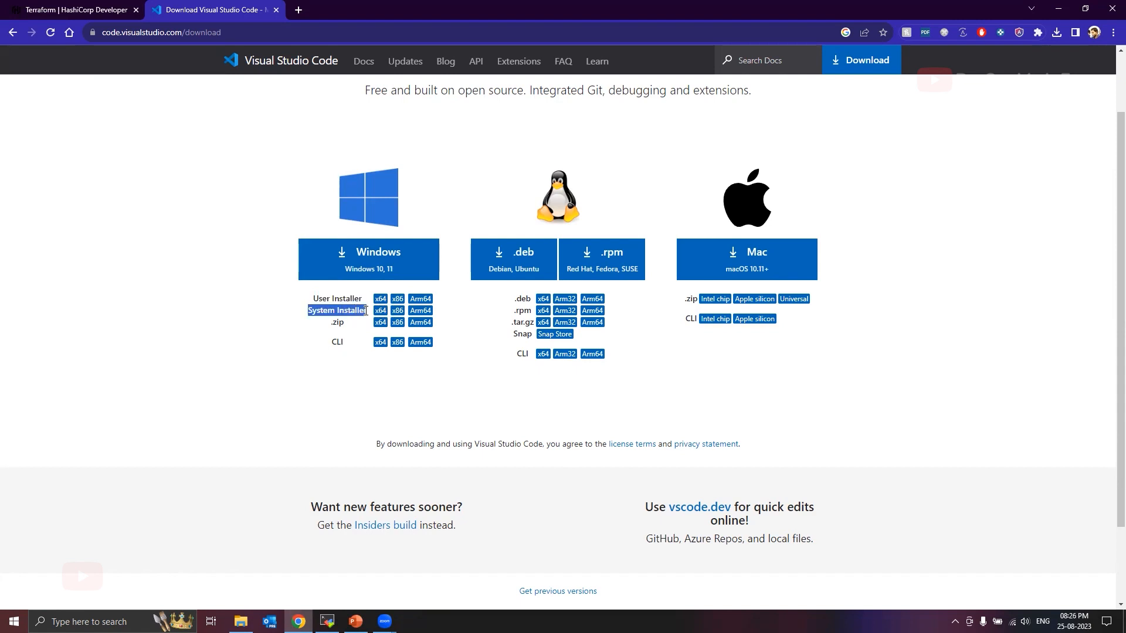
mouse_move(380, 312)
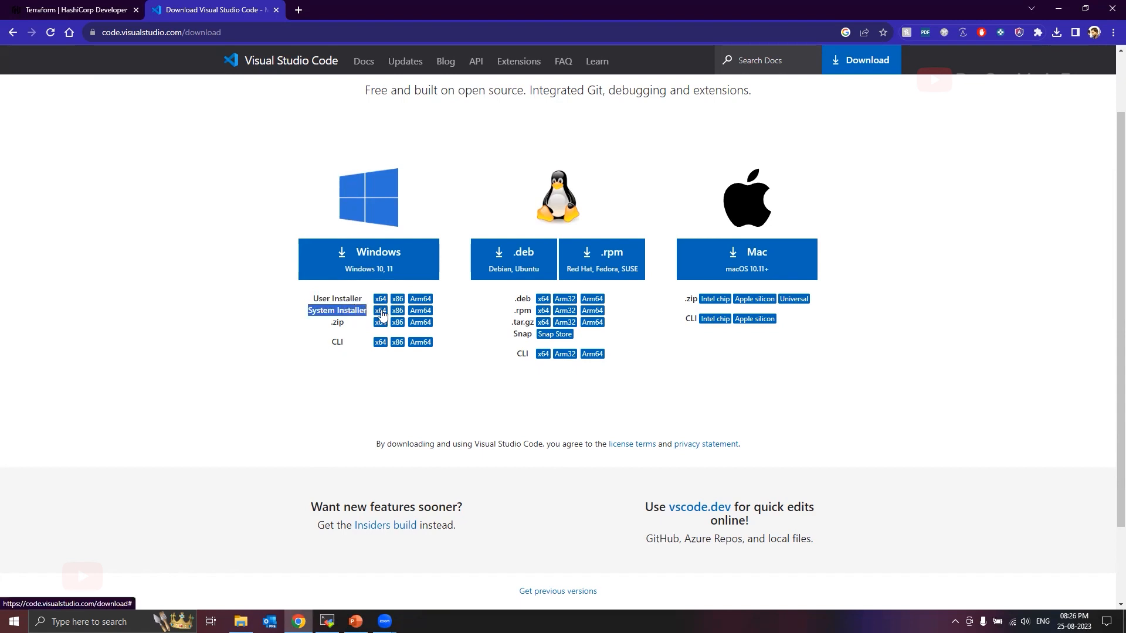
mouse_move(362, 344)
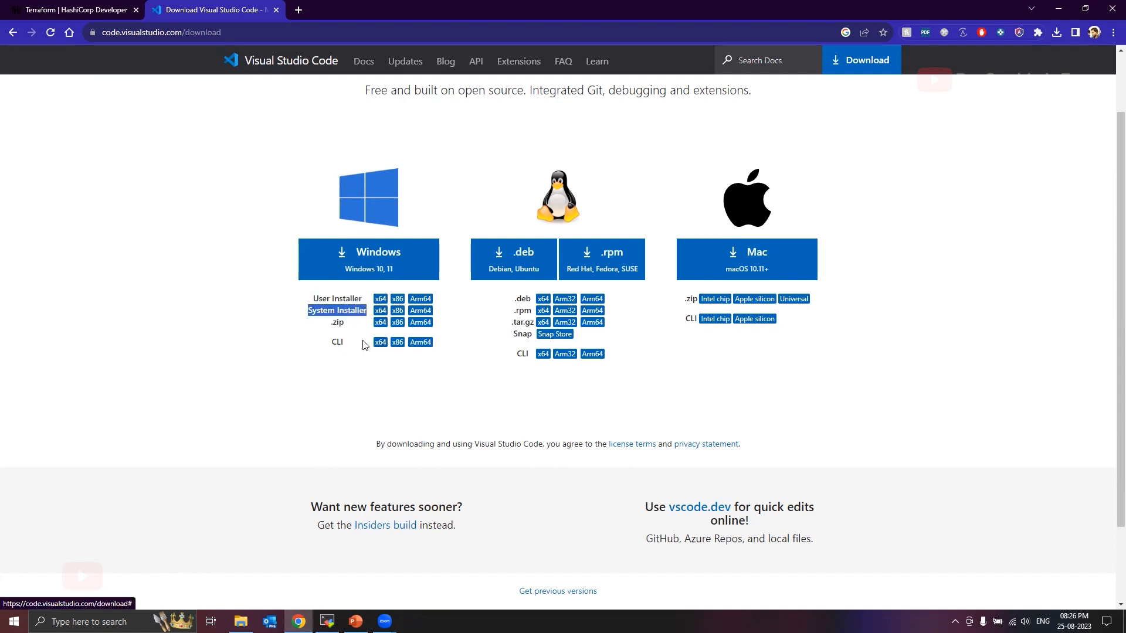
mouse_move(265, 564)
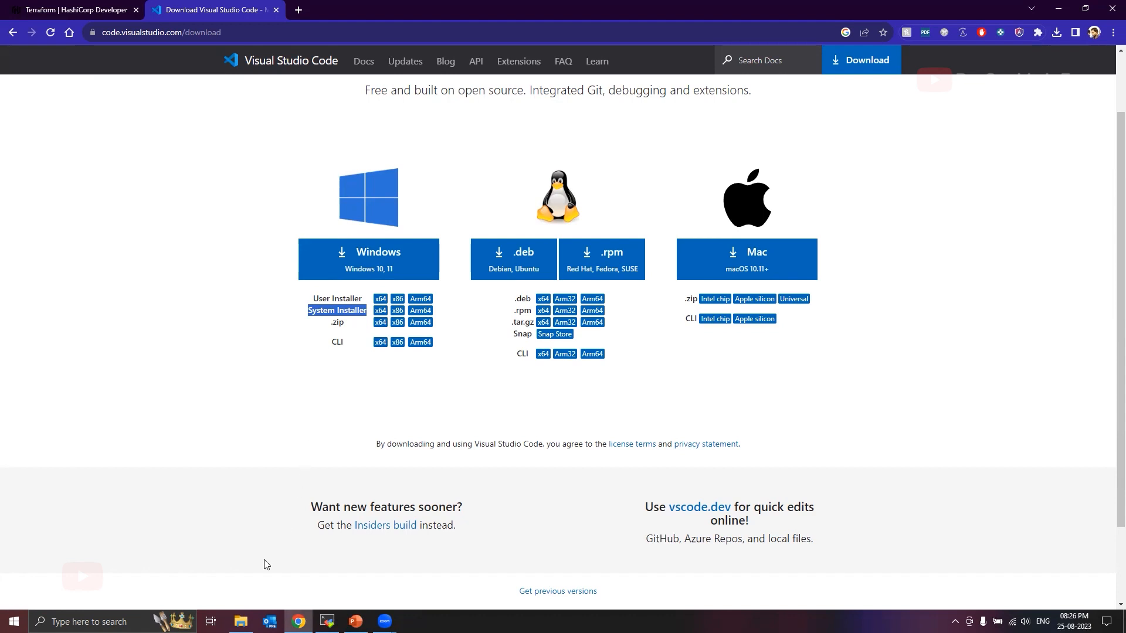
mouse_move(805, 269)
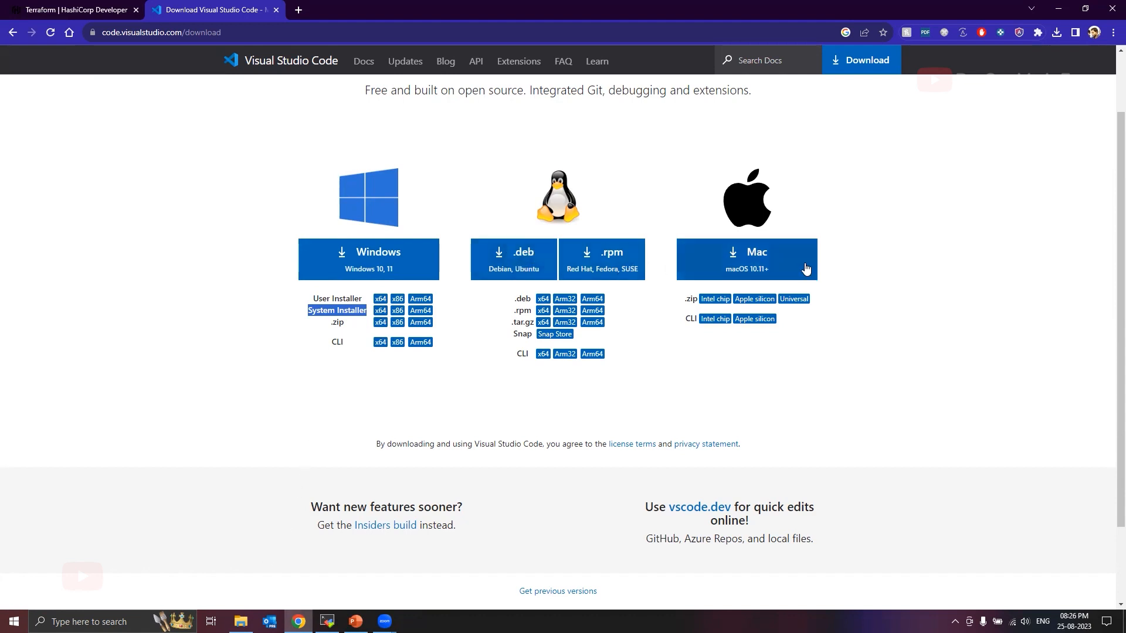
mouse_move(823, 271)
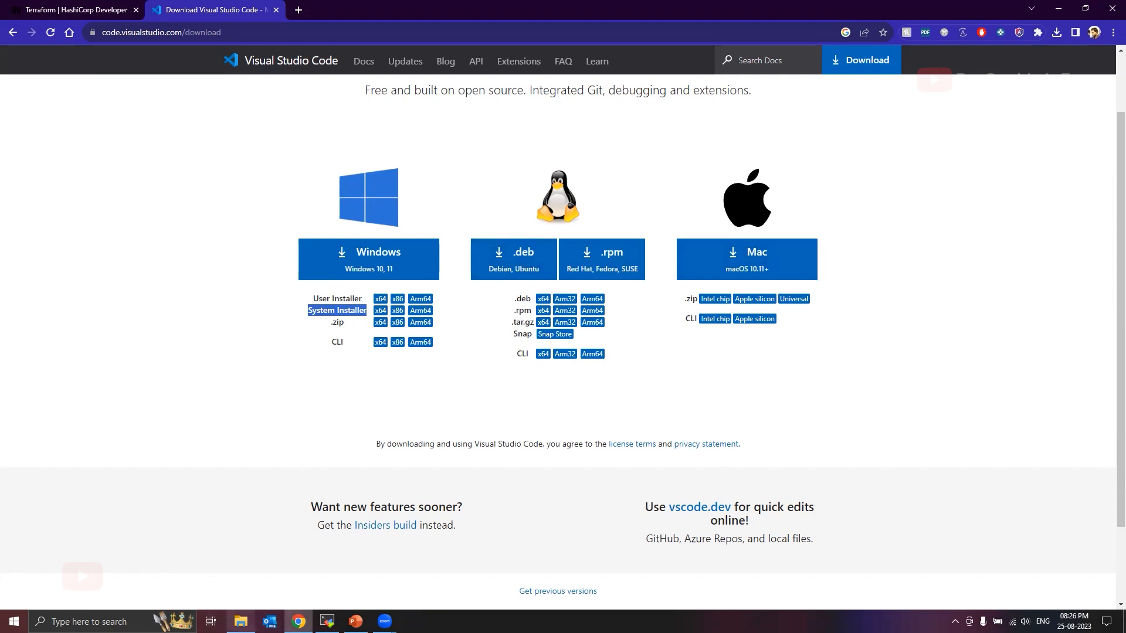
left_click(240, 622)
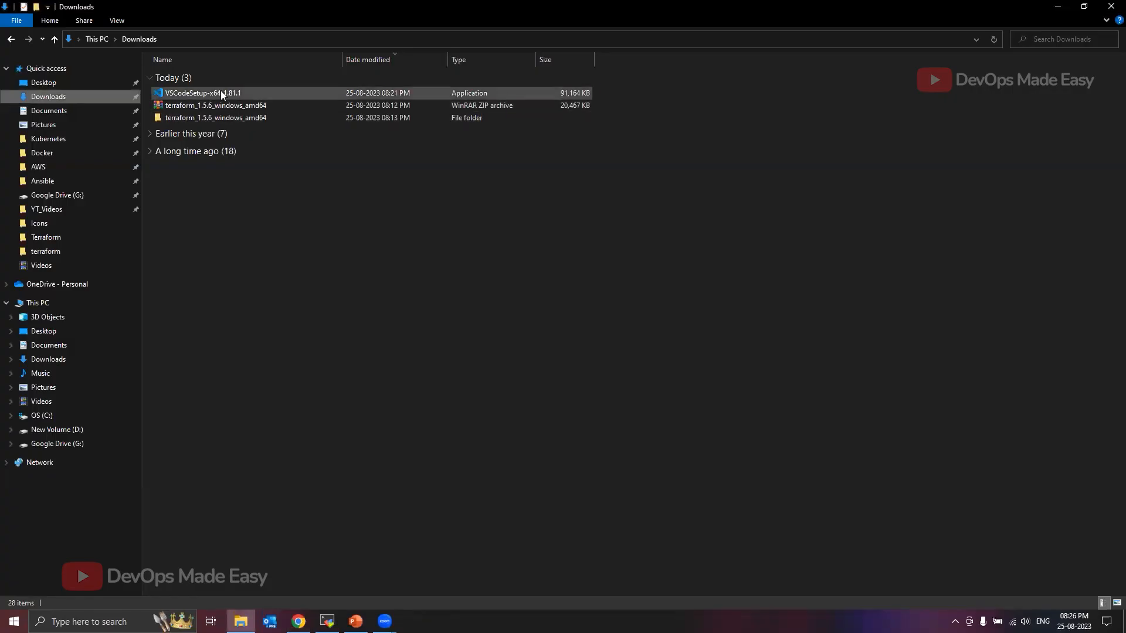
left_click(204, 93)
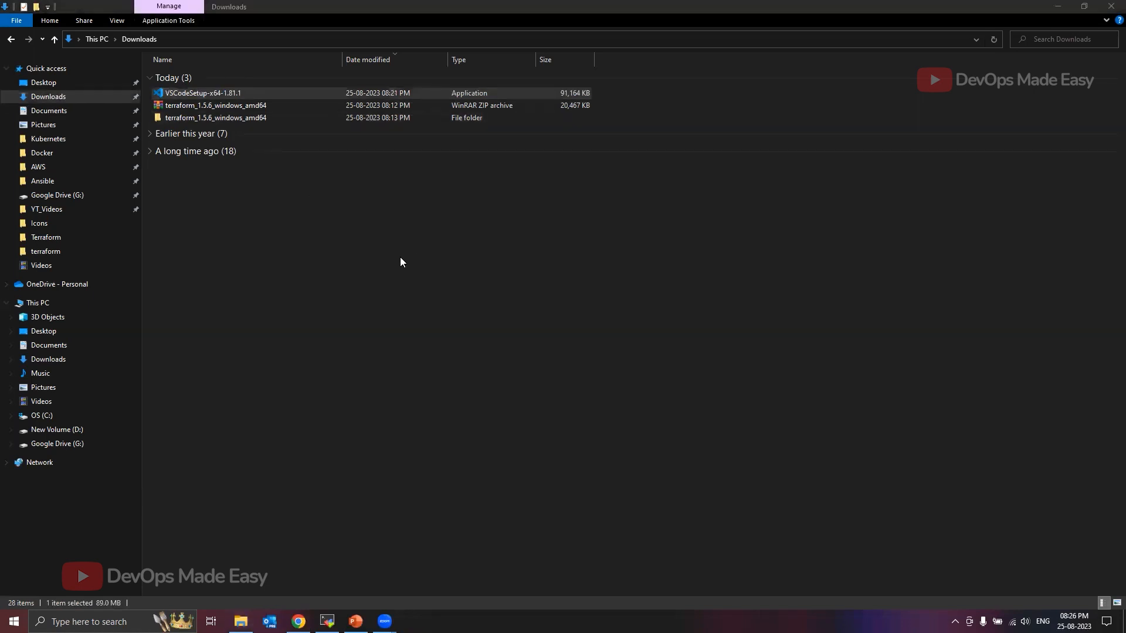
double_click(203, 93)
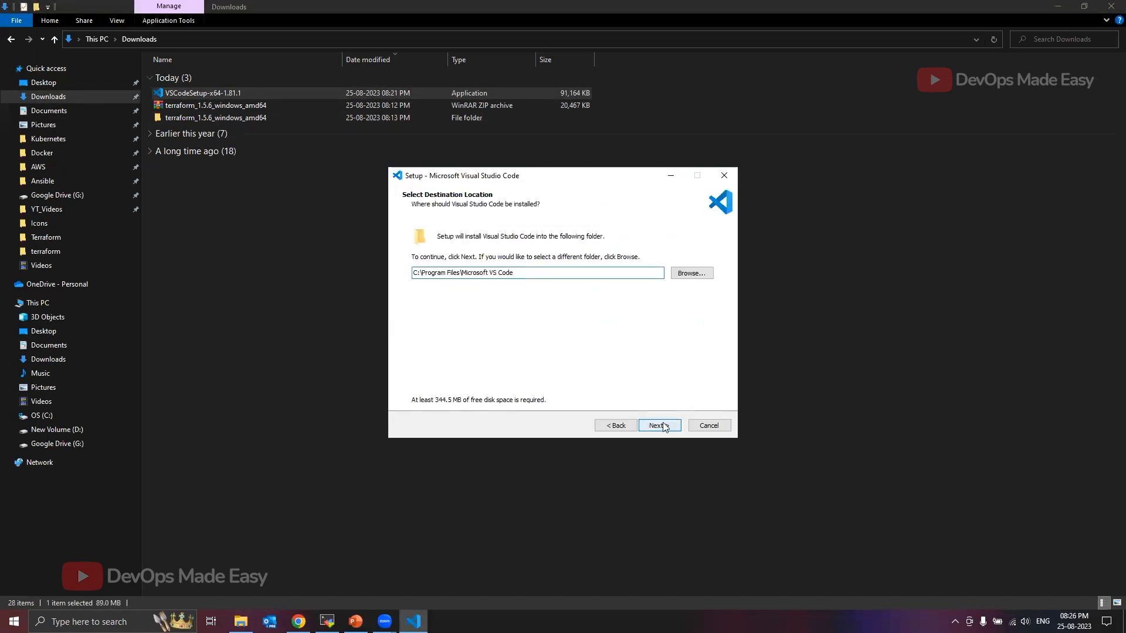
- Keep the default install folder and enable the desktop icon and 'Open with Code' tasks
left_click(658, 425)
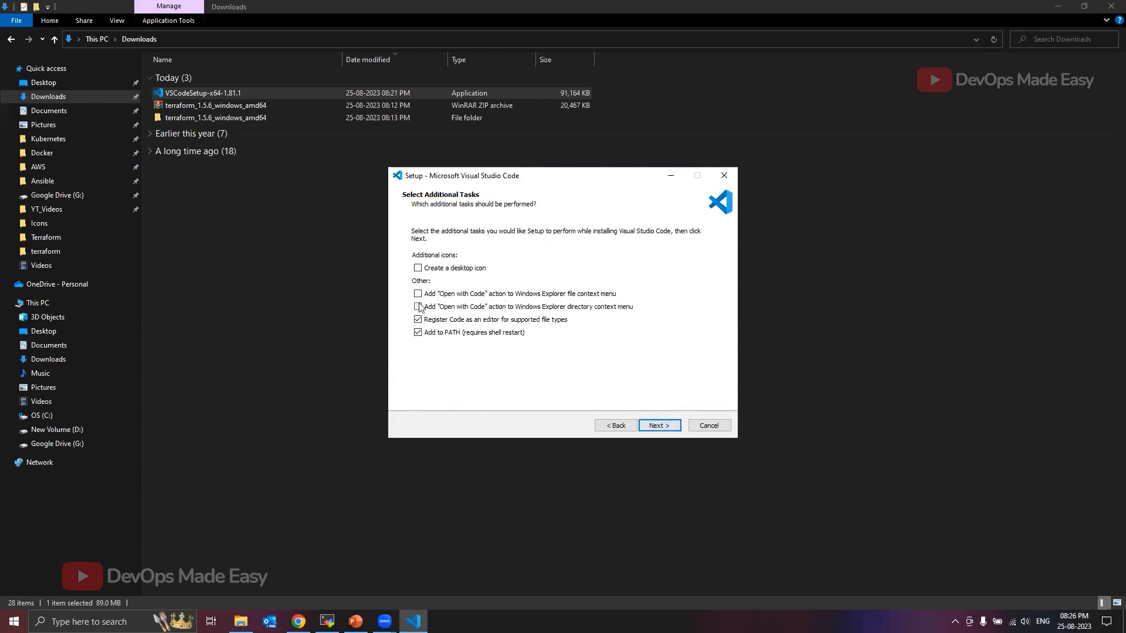
left_click(417, 268)
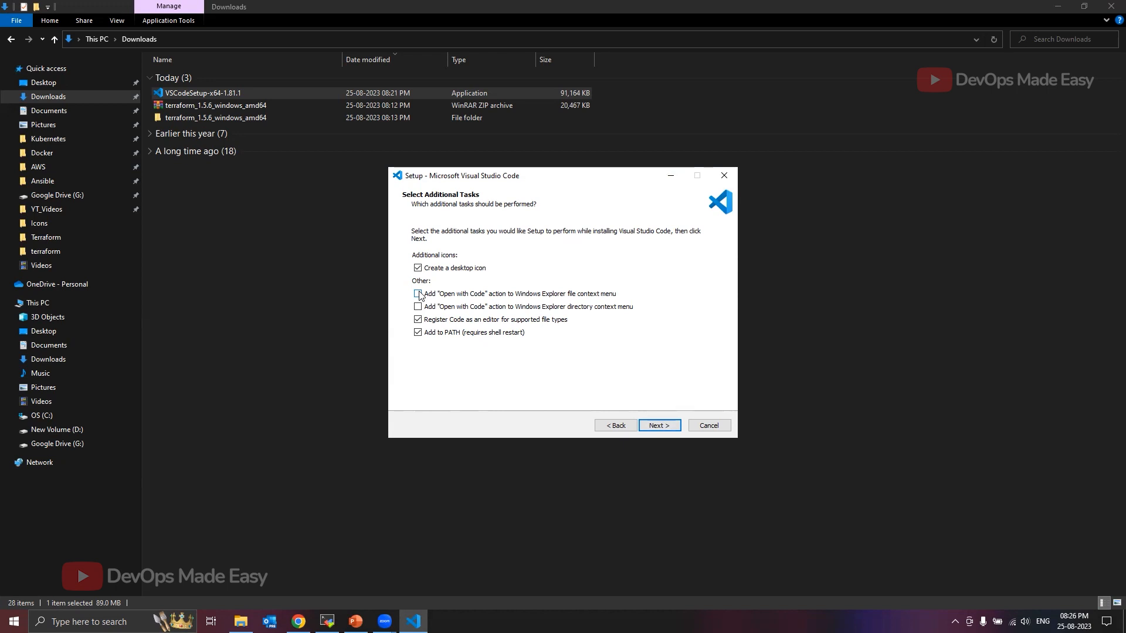
left_click(418, 294)
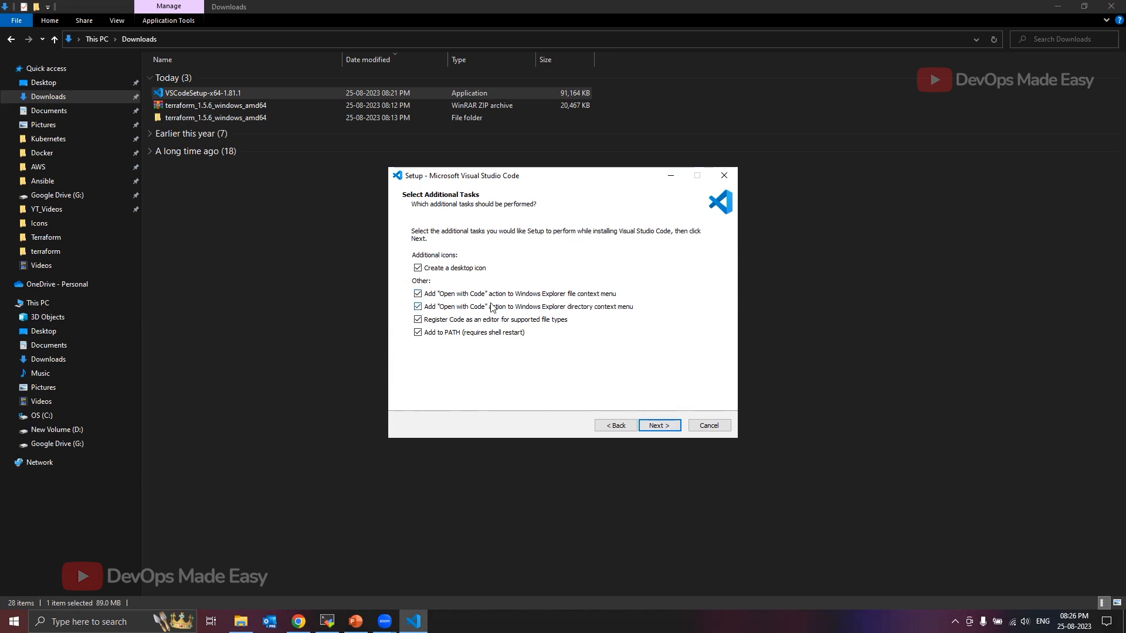
mouse_move(596, 313)
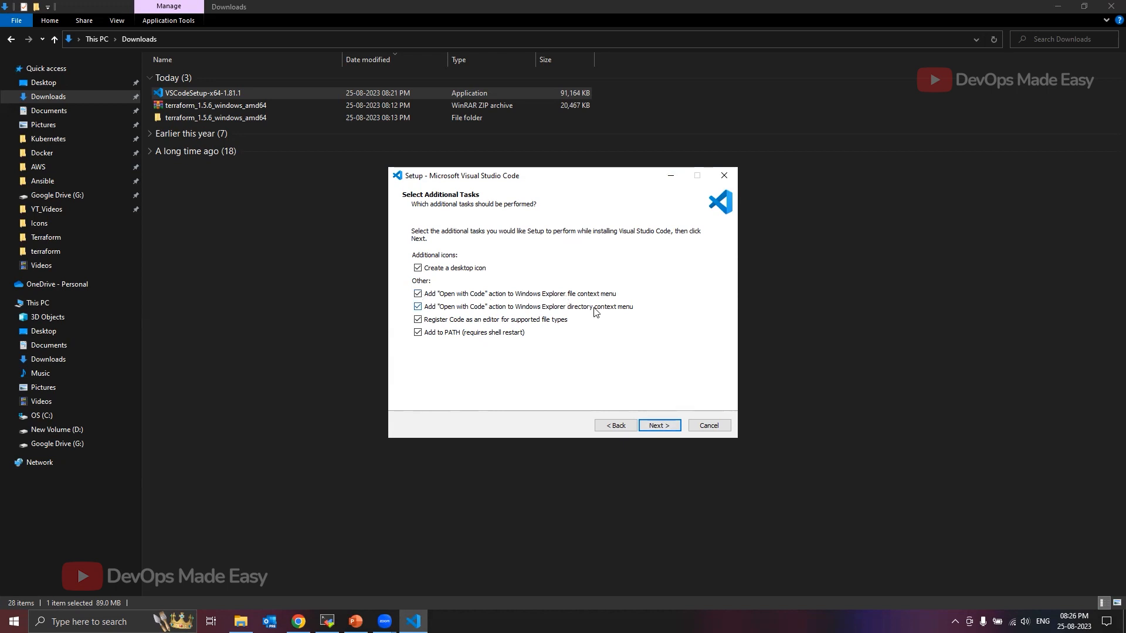
mouse_move(658, 425)
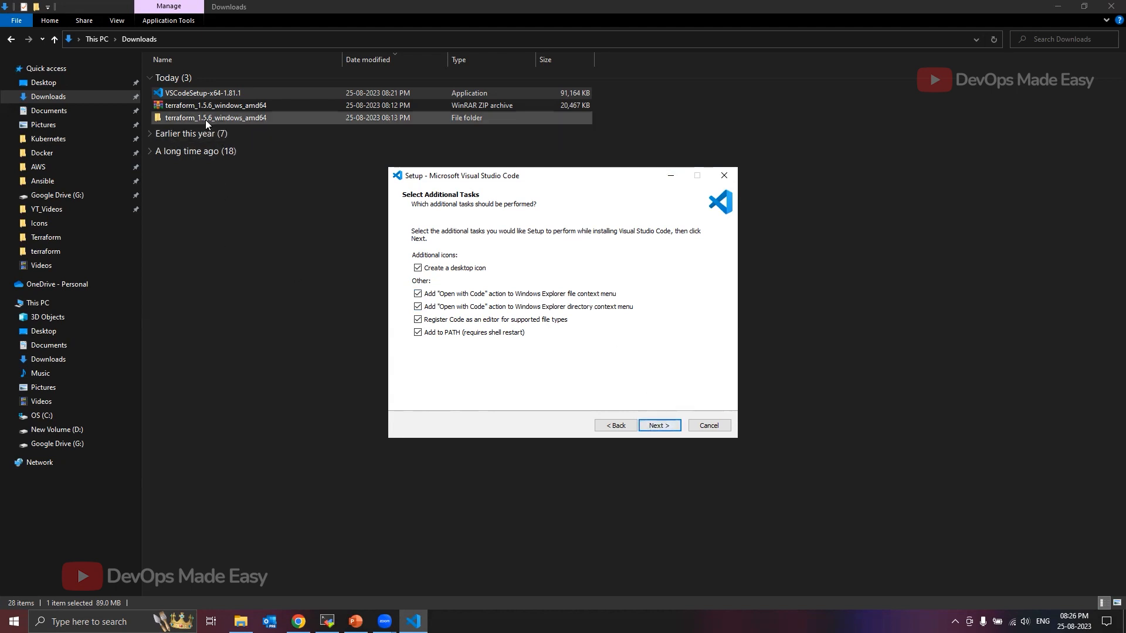
right_click(215, 117)
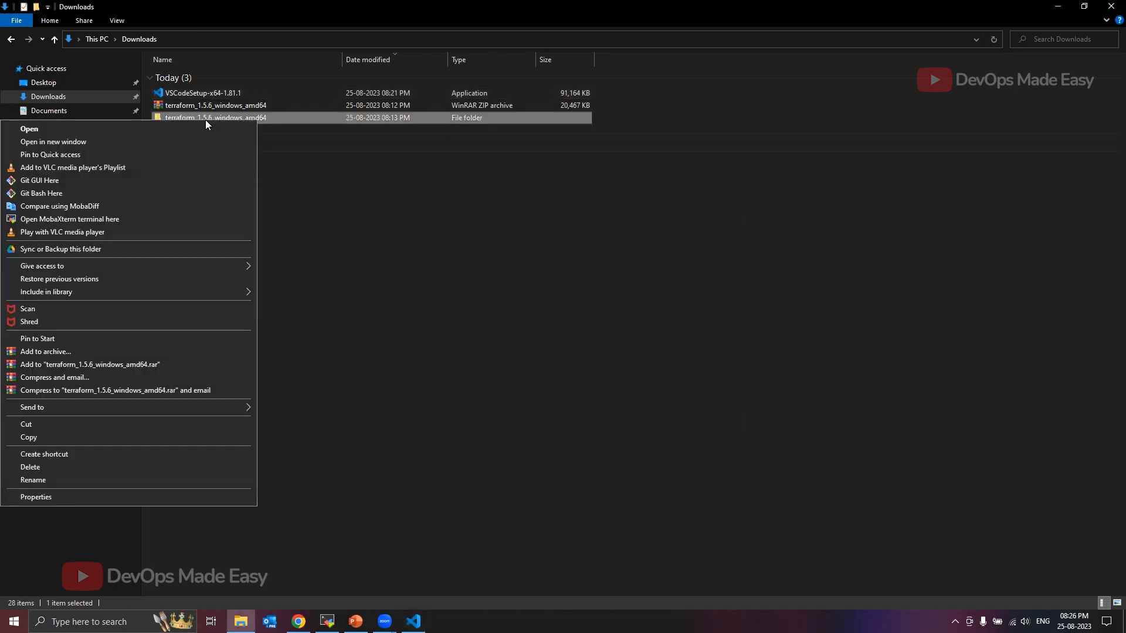
mouse_move(360, 303)
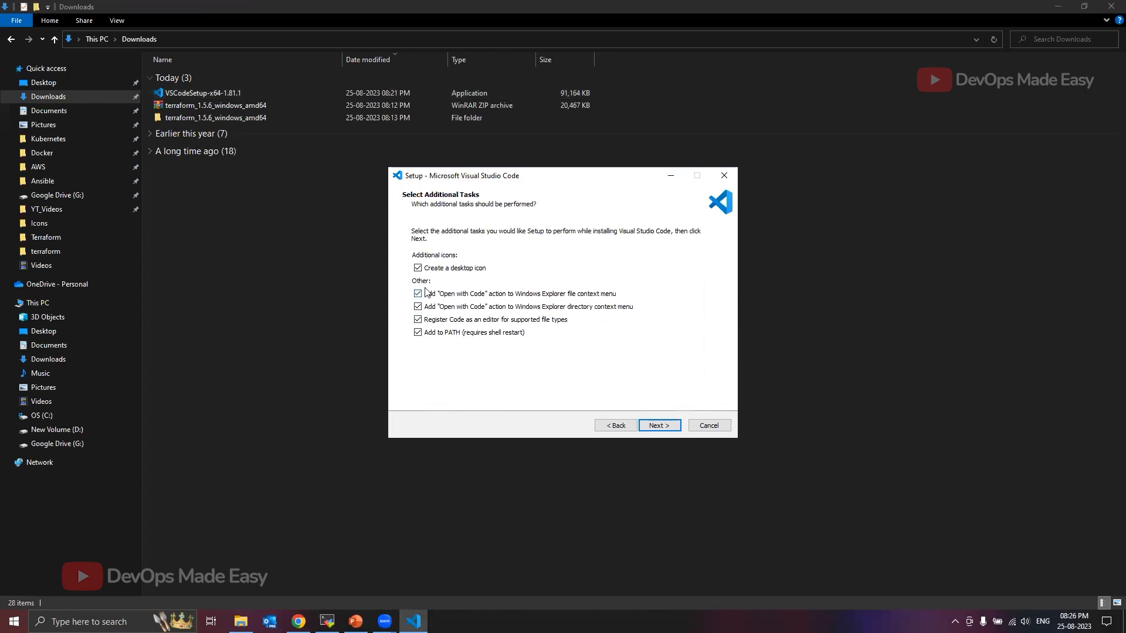
mouse_move(585, 375)
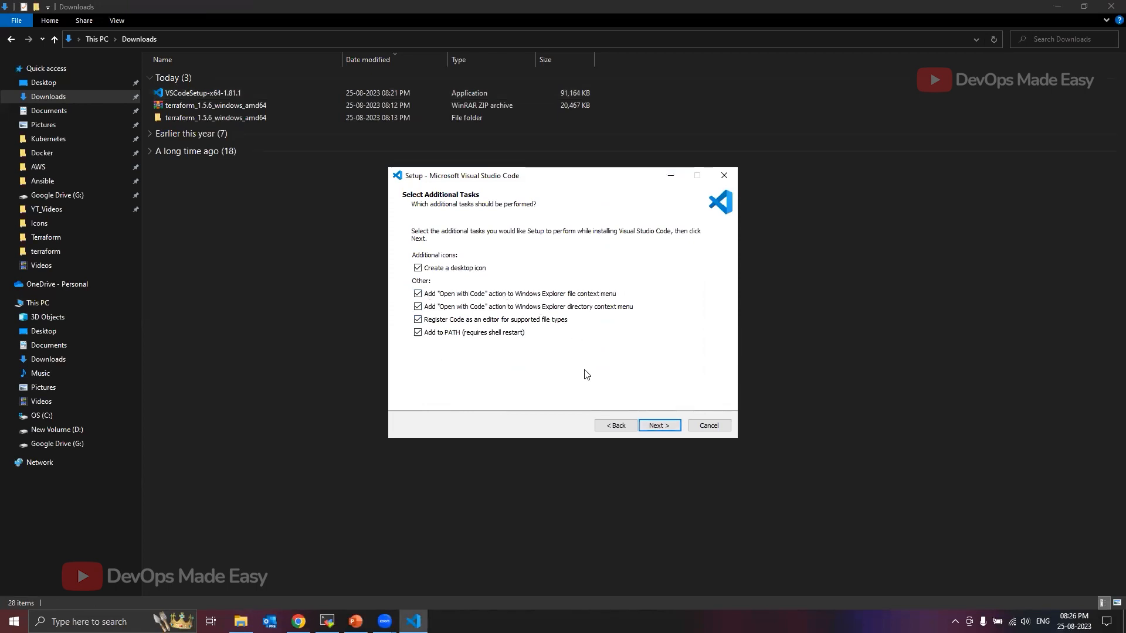
- Install Visual Studio Code and finish setup with Launch Visual Studio Code checked
left_click(658, 425)
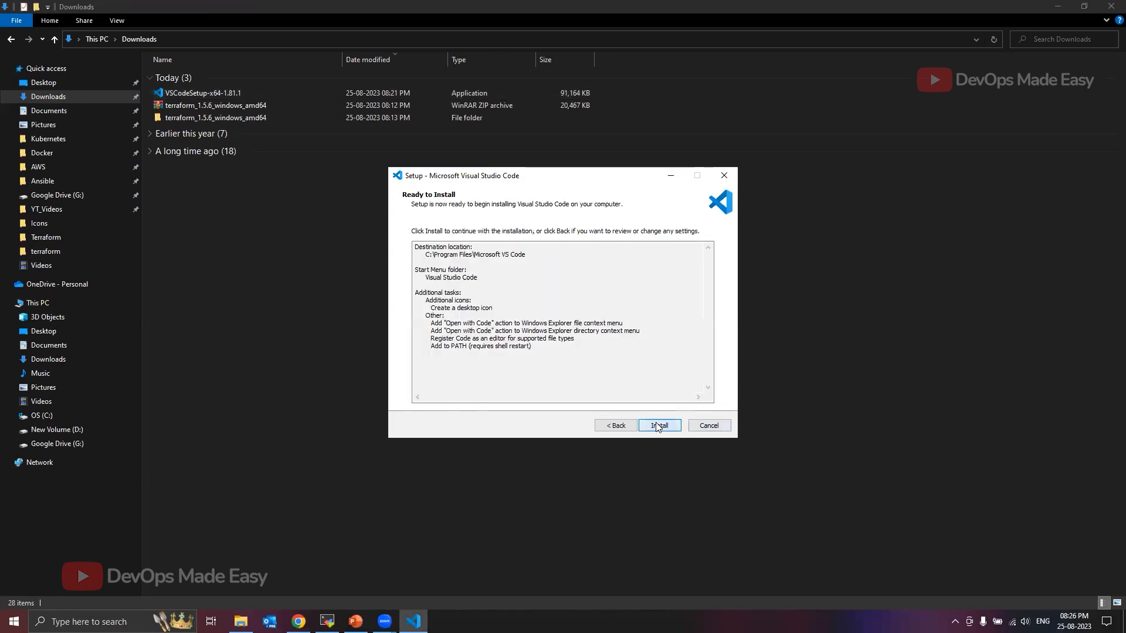
left_click(659, 425)
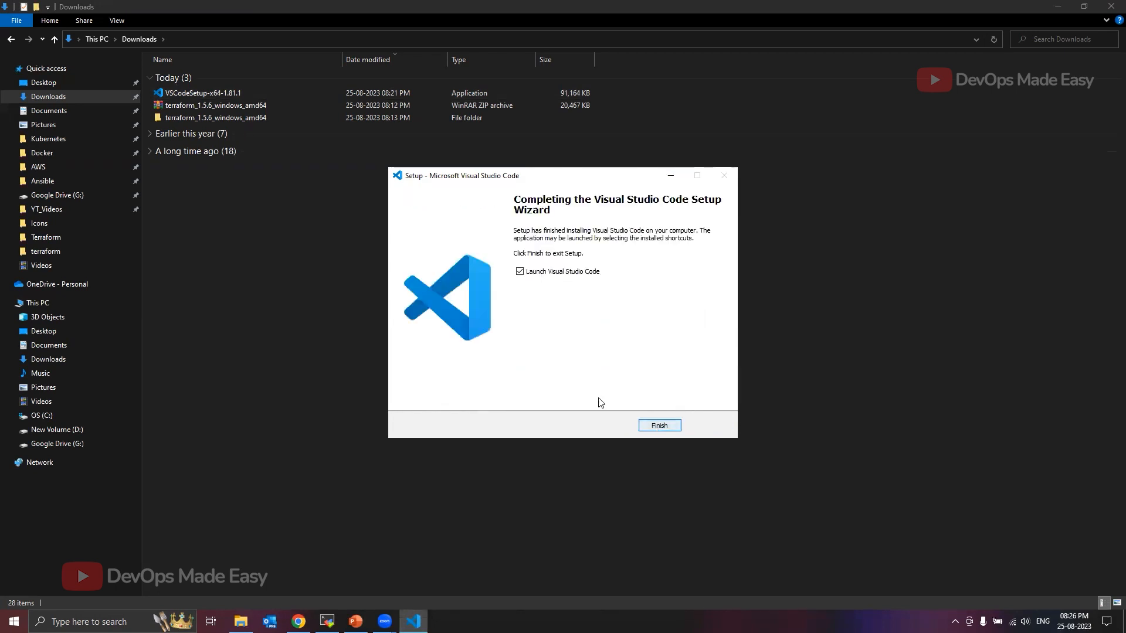
left_click(658, 425)
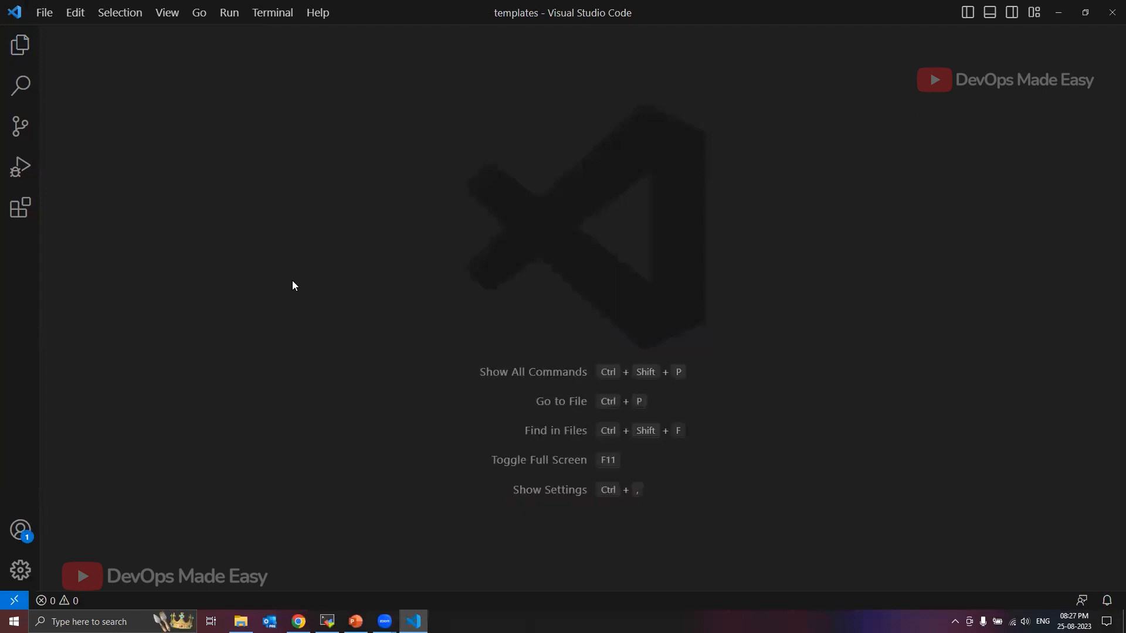
mouse_move(182, 243)
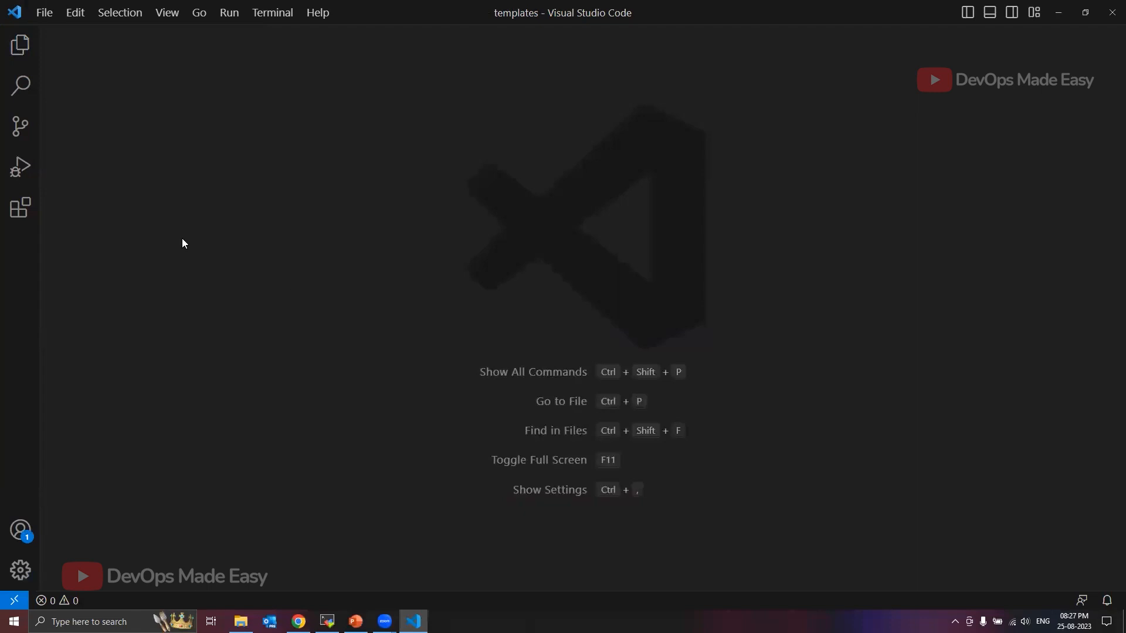
- Open the Manage gear menu at the bottom of the Activity Bar
left_click(20, 570)
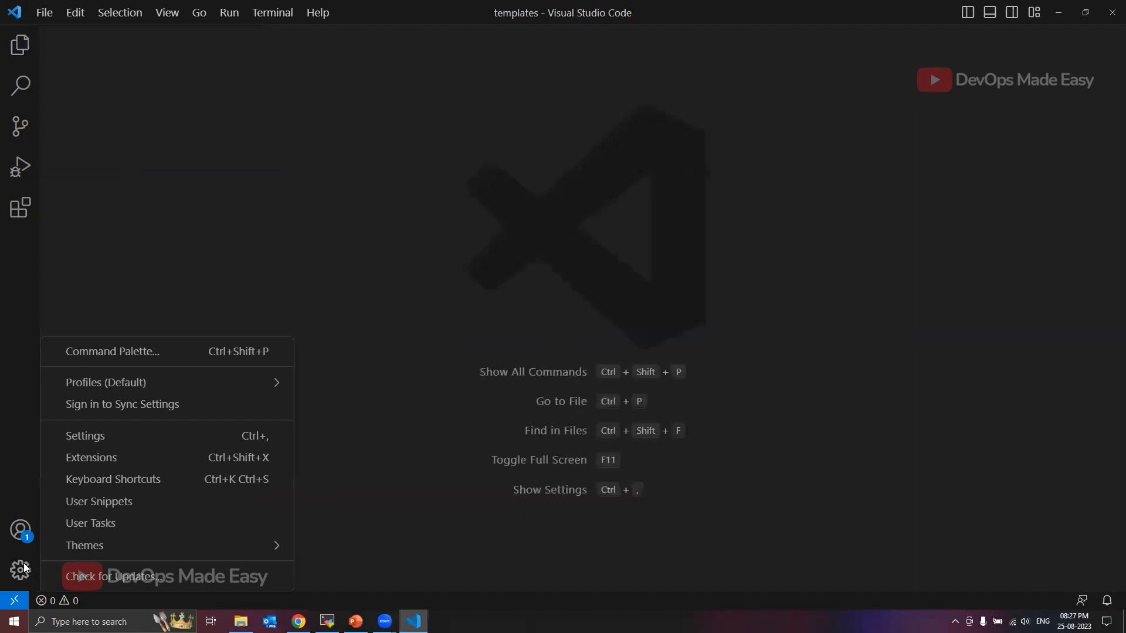
mouse_move(99, 501)
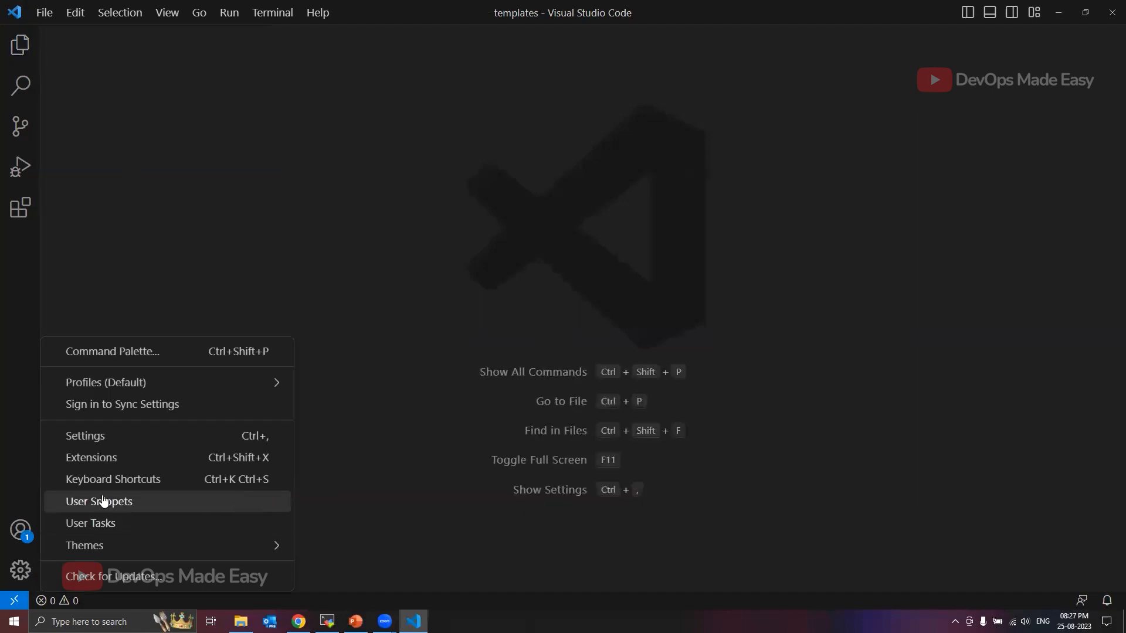
- Search the marketplace for 'celestial', install the Celestial theme, and close its details tab
left_click(92, 457)
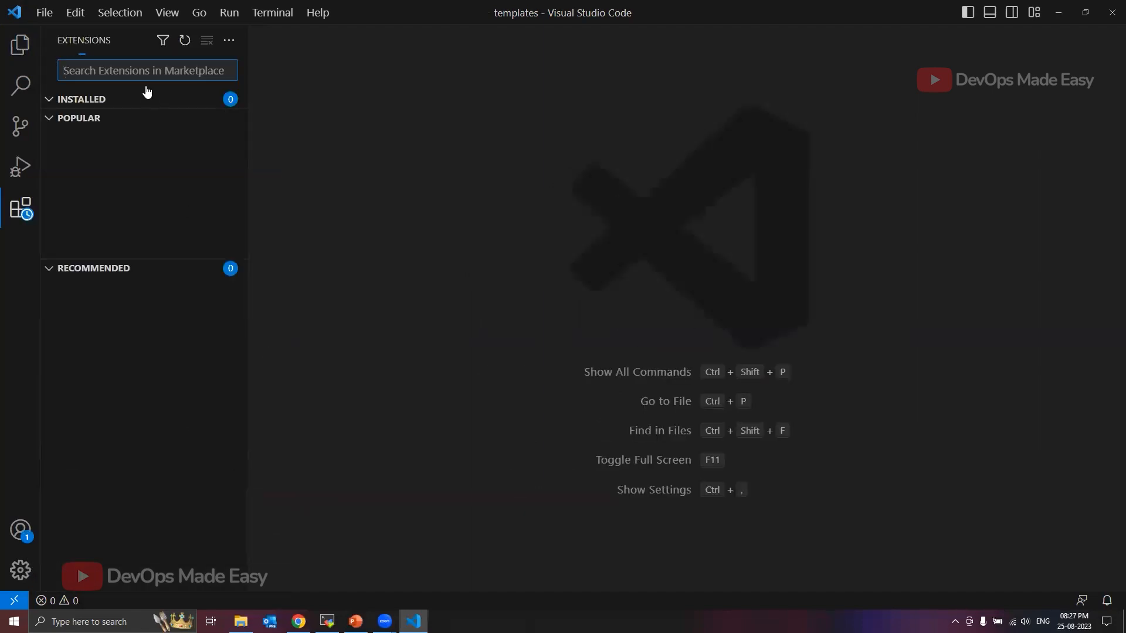
type("celes")
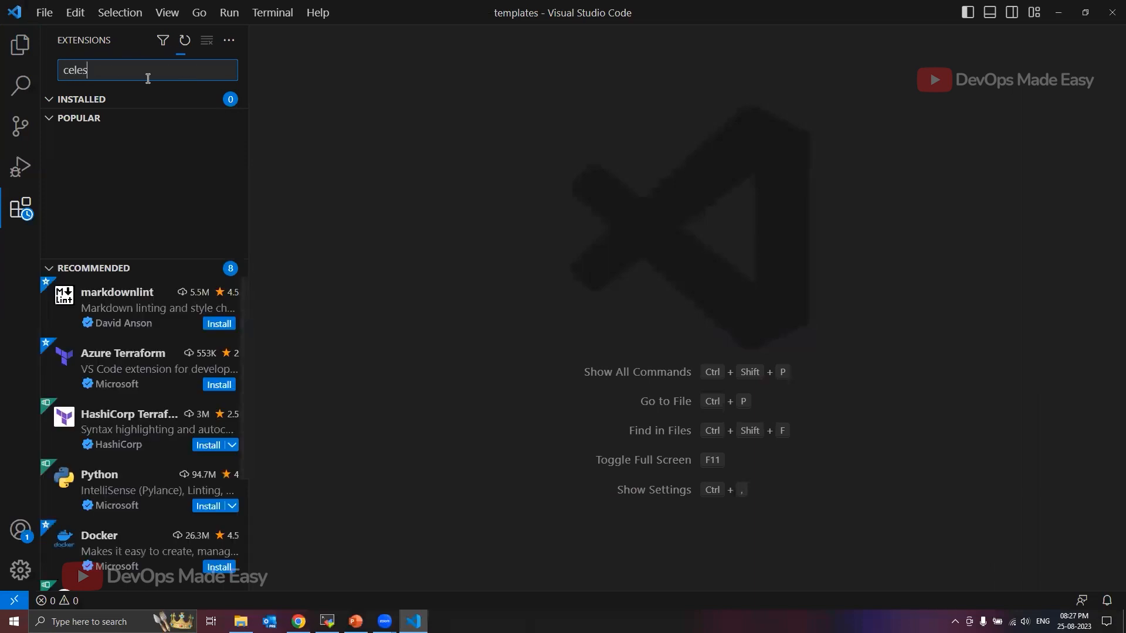
type("tial")
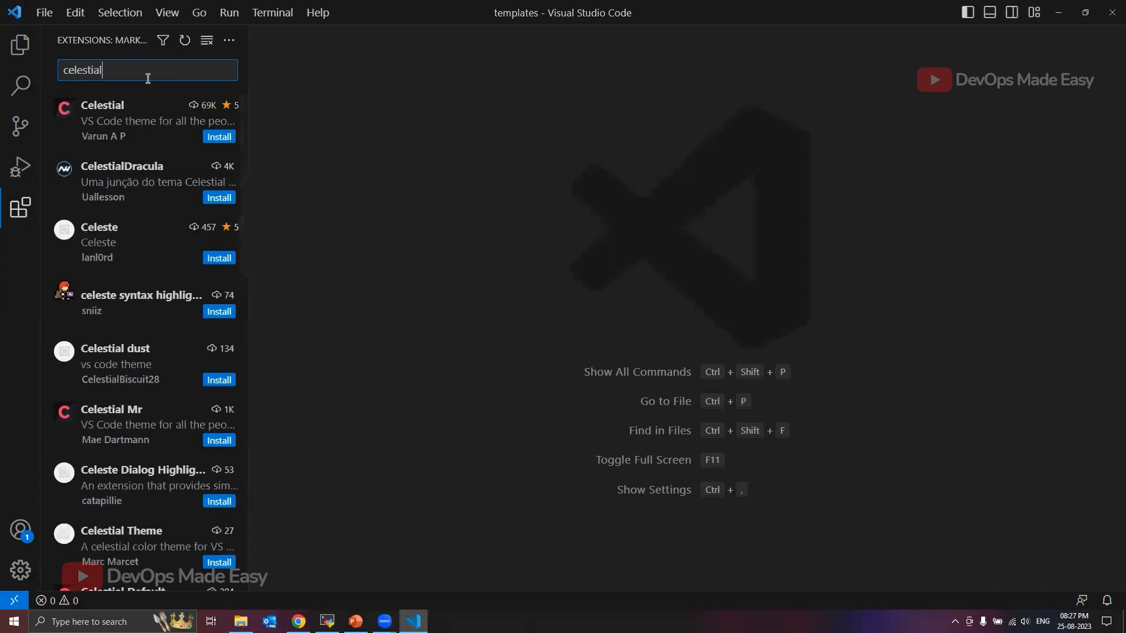
left_click(129, 121)
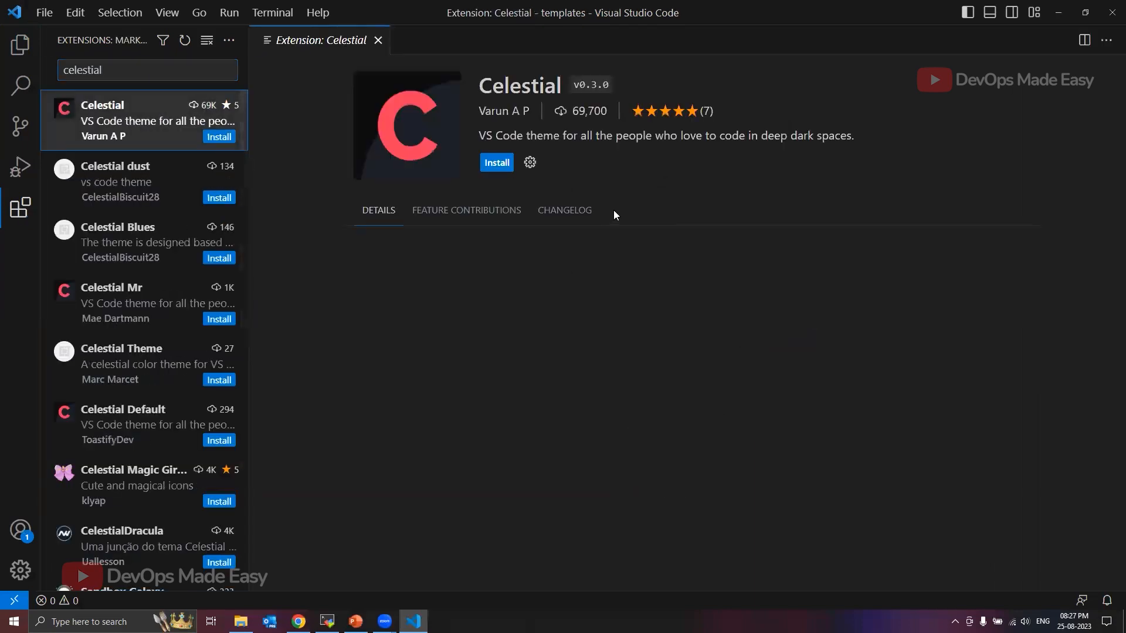
left_click(496, 162)
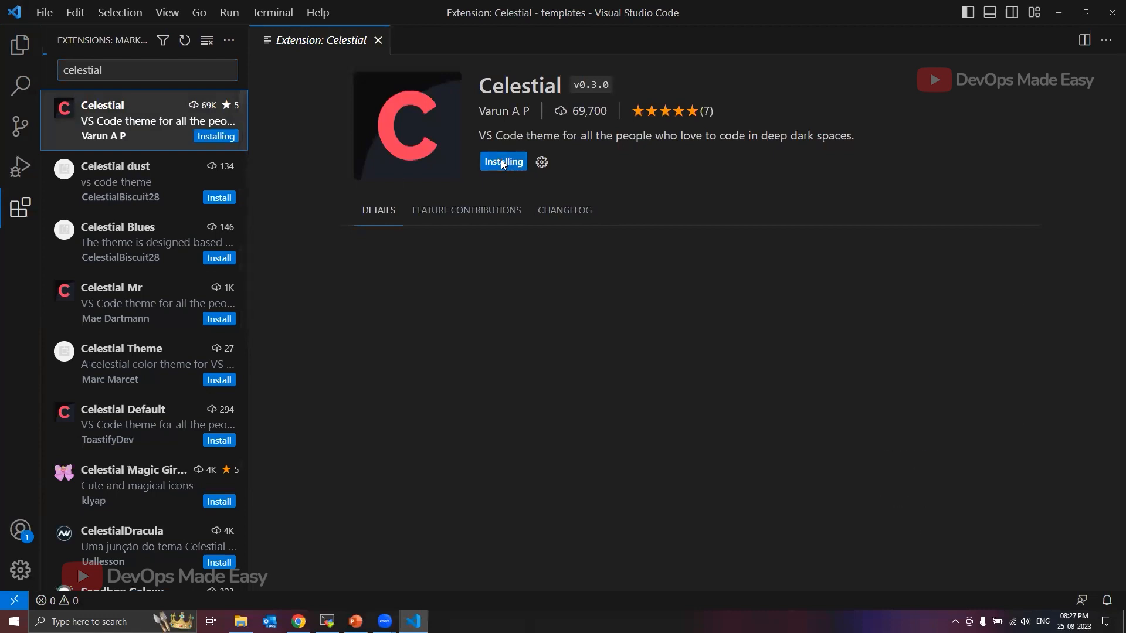
left_click(518, 162)
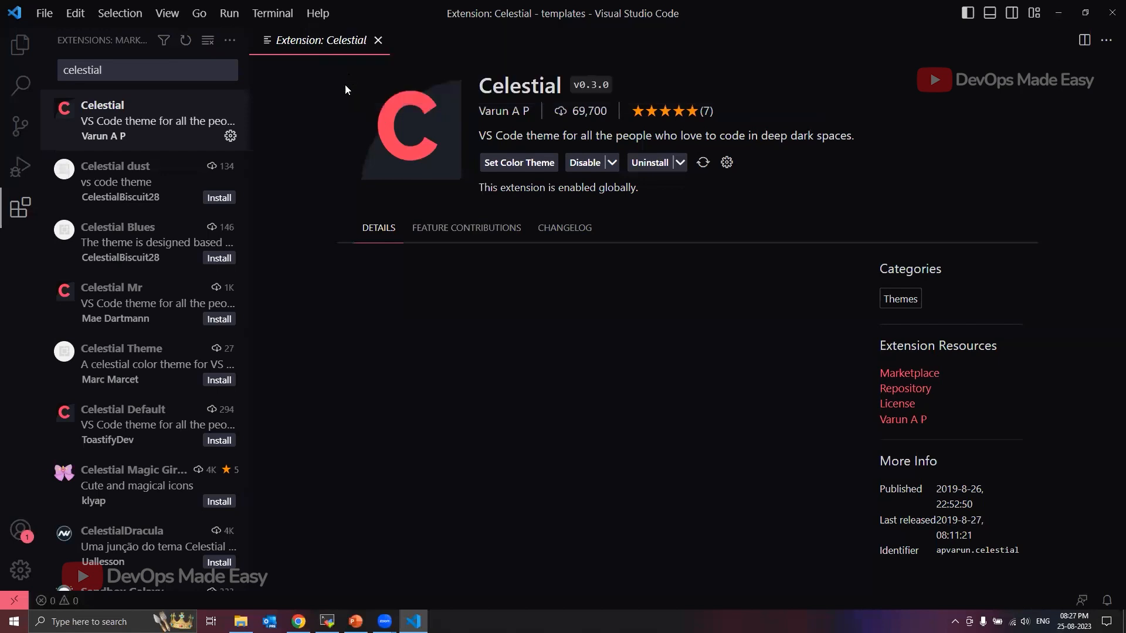
mouse_move(378, 40)
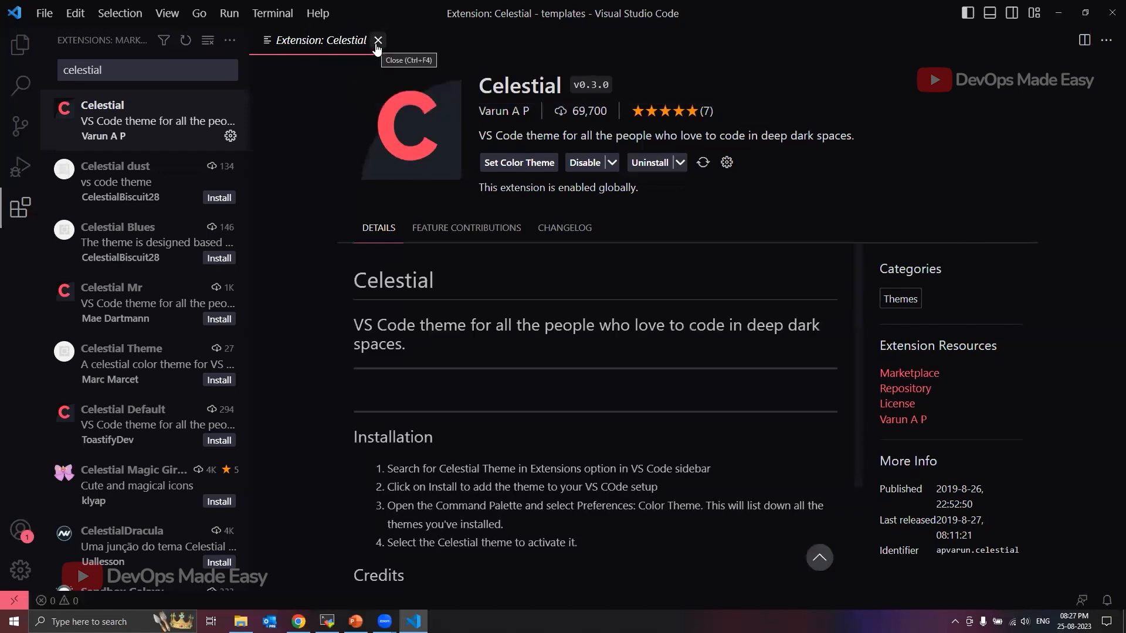
left_click(379, 39)
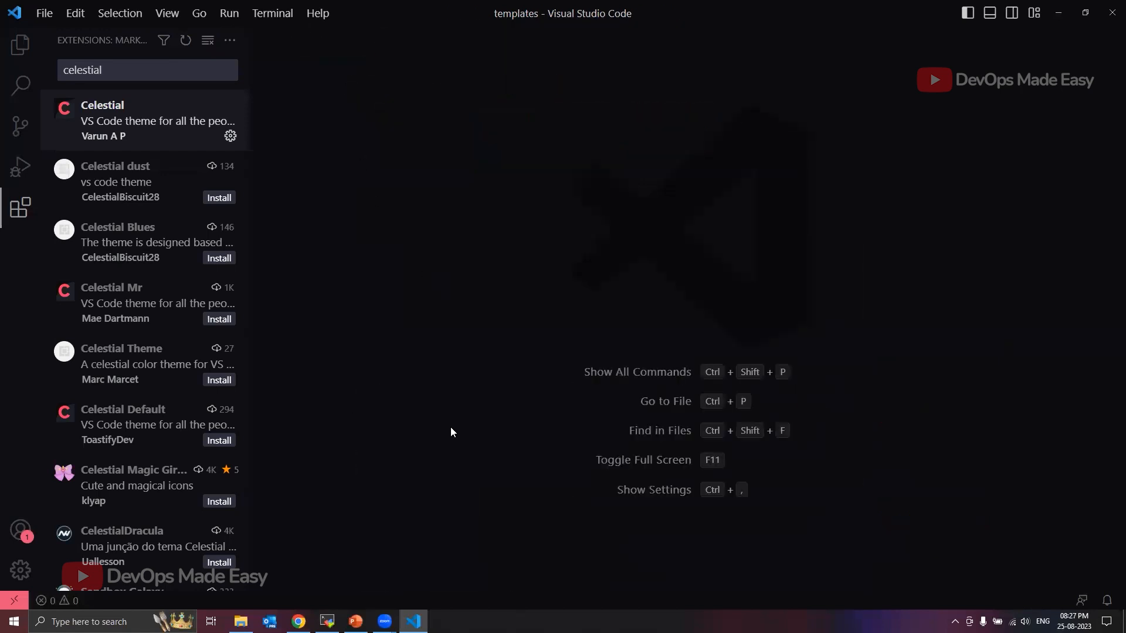
mouse_move(727, 308)
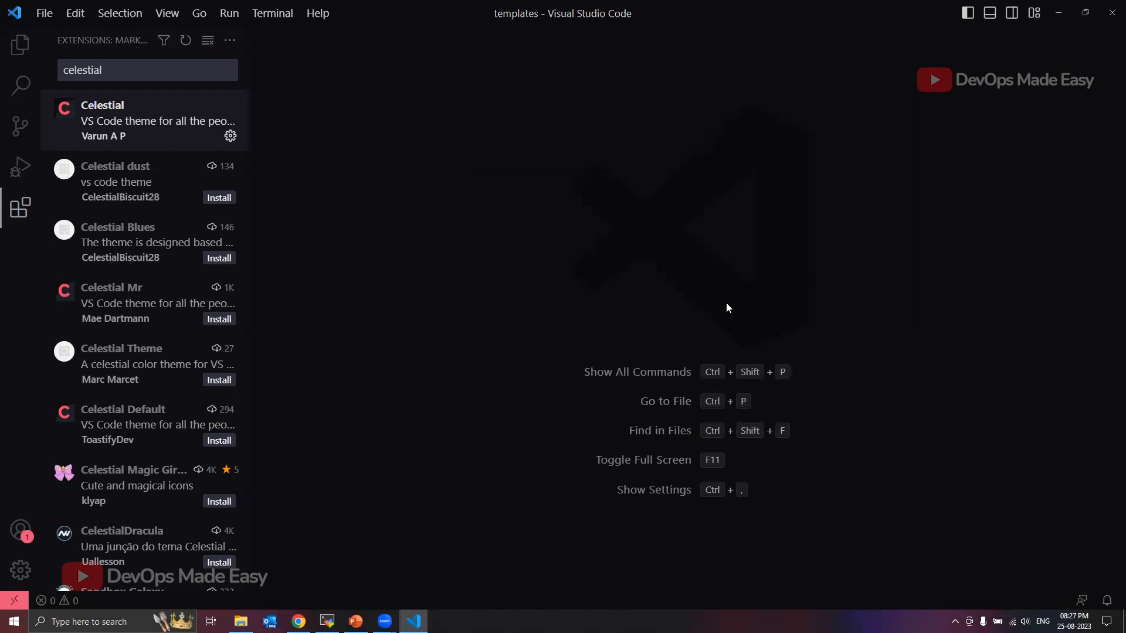
left_click(20, 569)
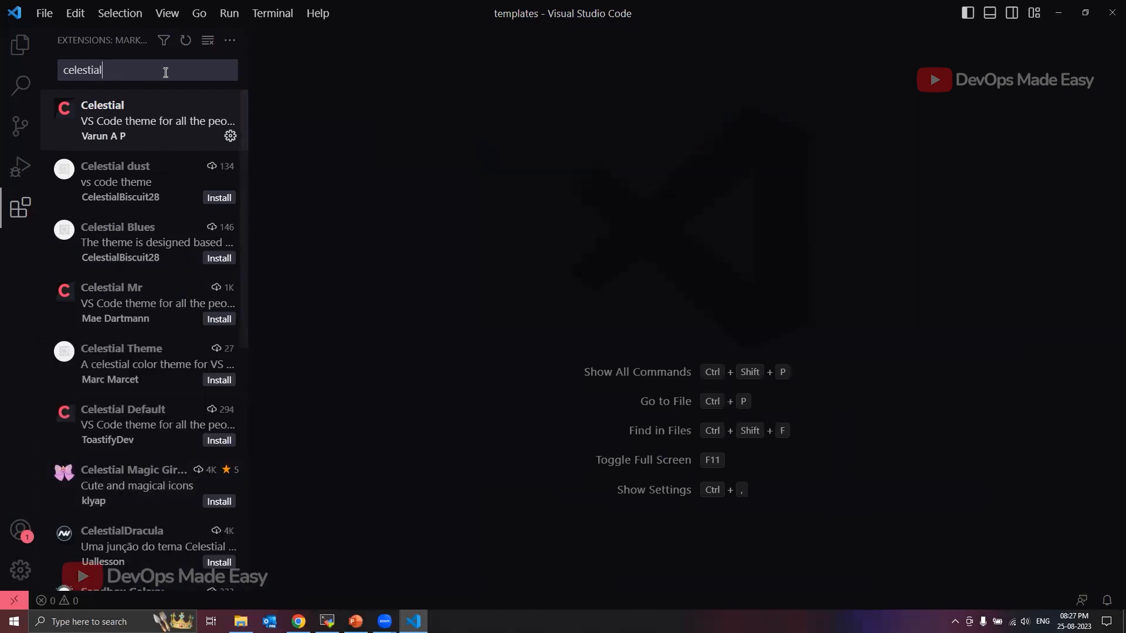
- Search 'great', install VSCode Great Icons, and close its details tab
type("great")
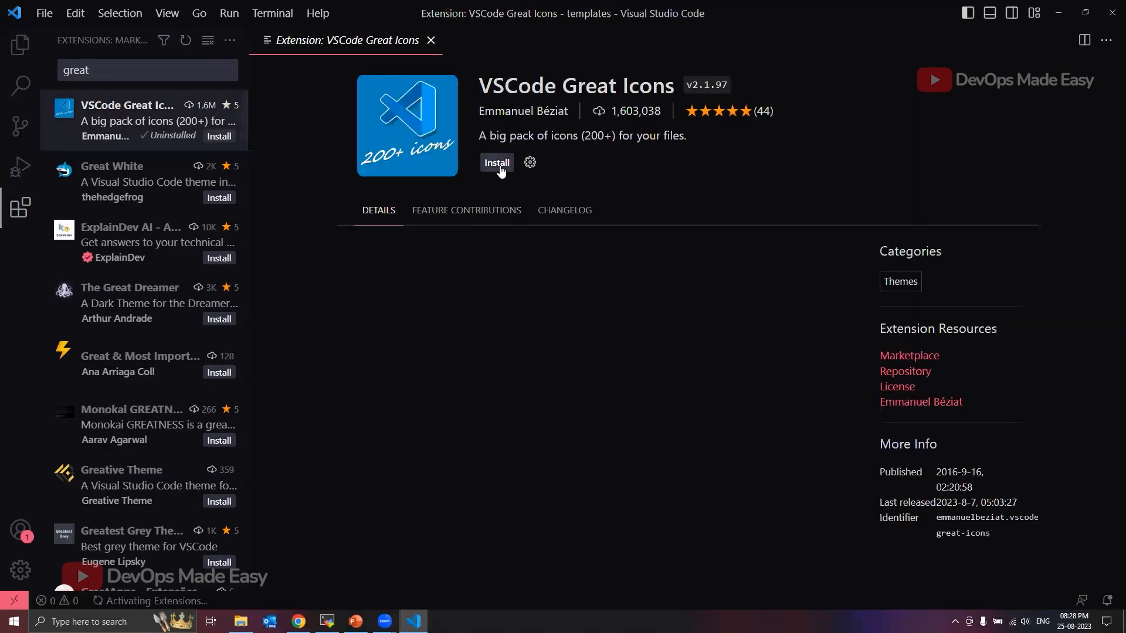
left_click(524, 162)
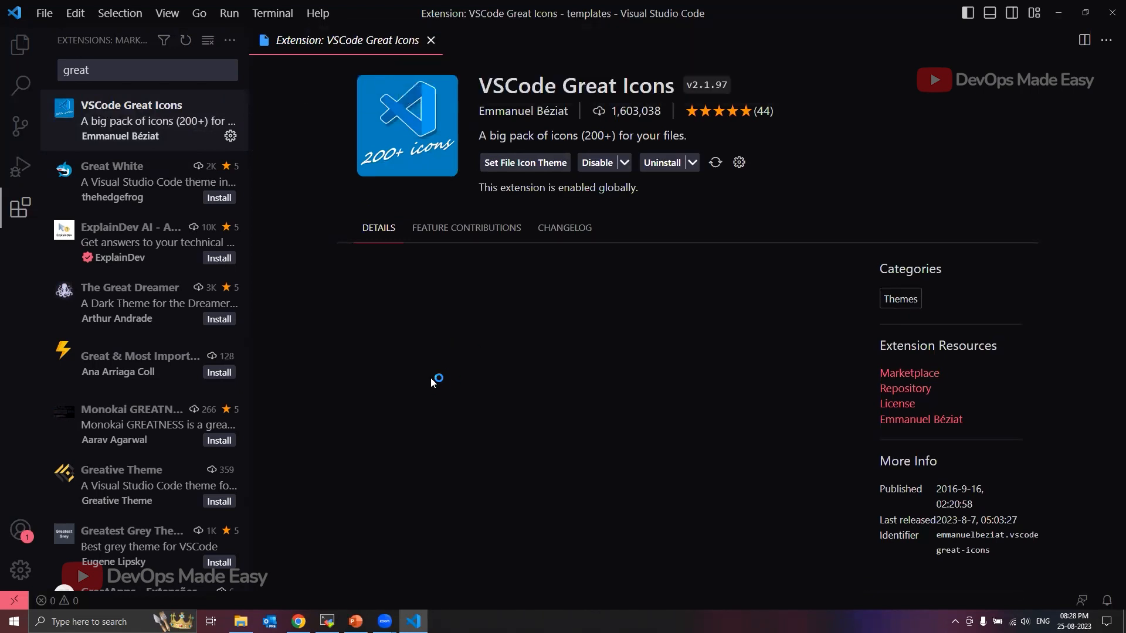
mouse_move(431, 383)
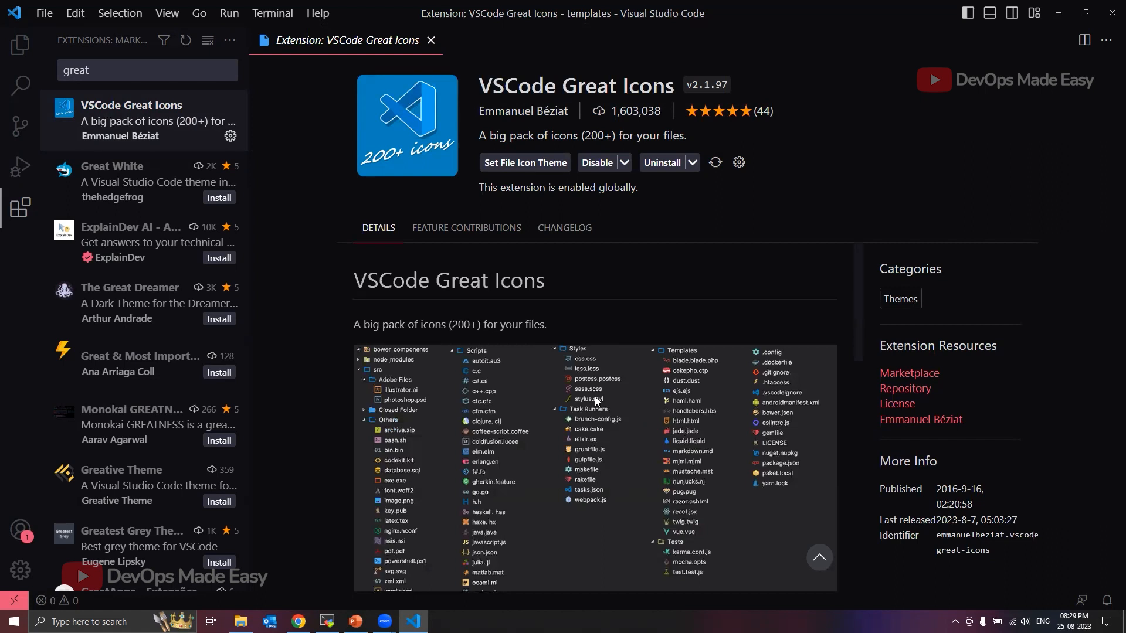
mouse_move(641, 485)
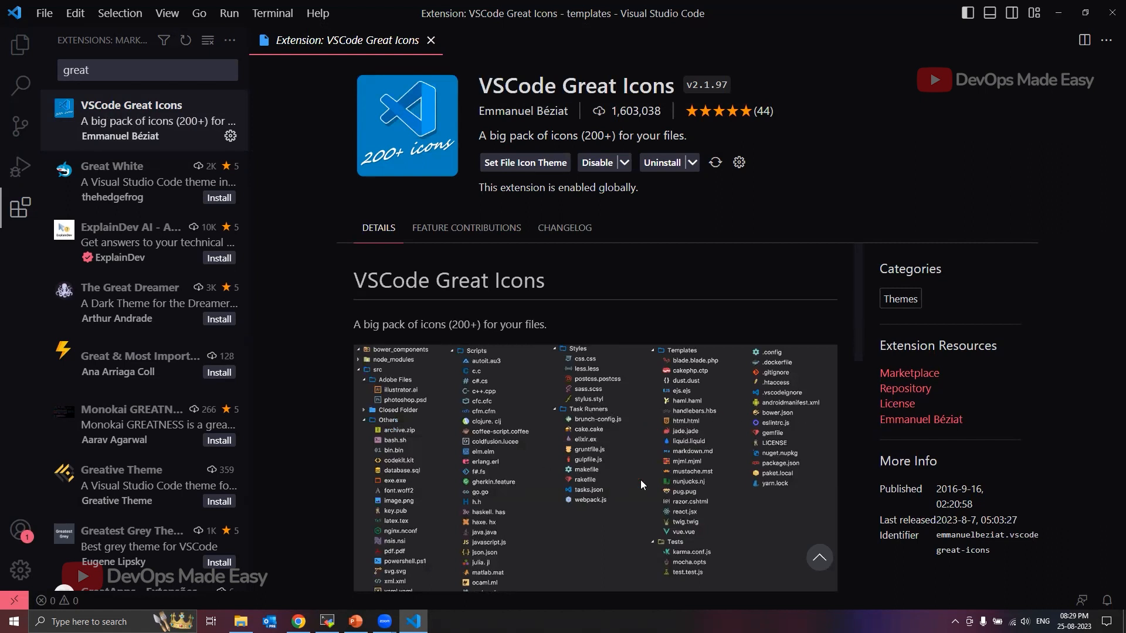
mouse_move(323, 236)
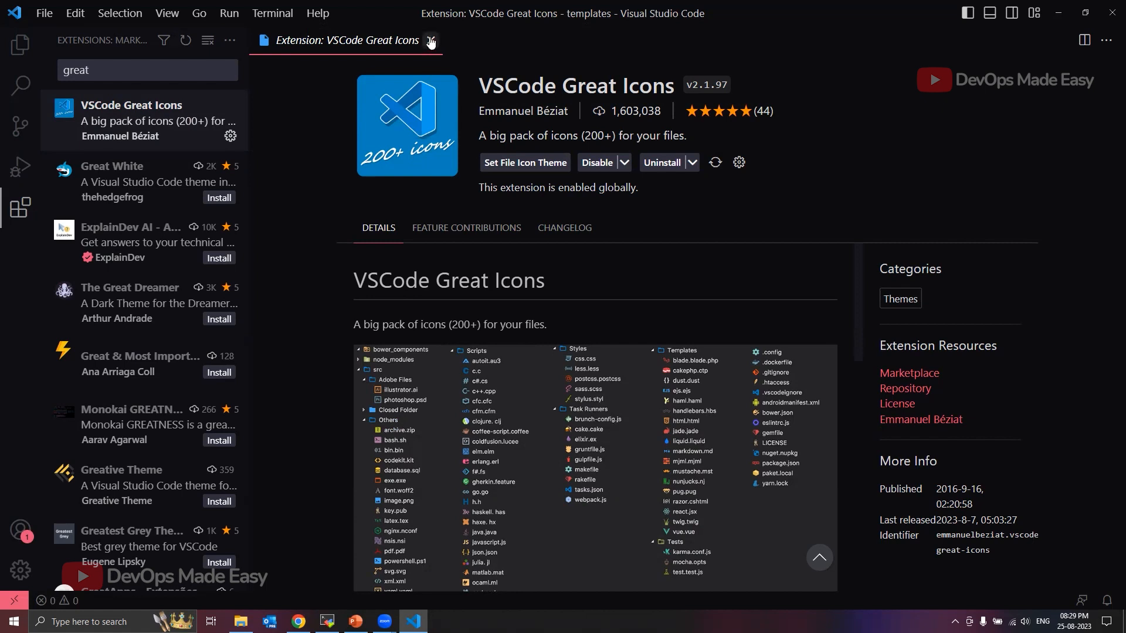
left_click(430, 40)
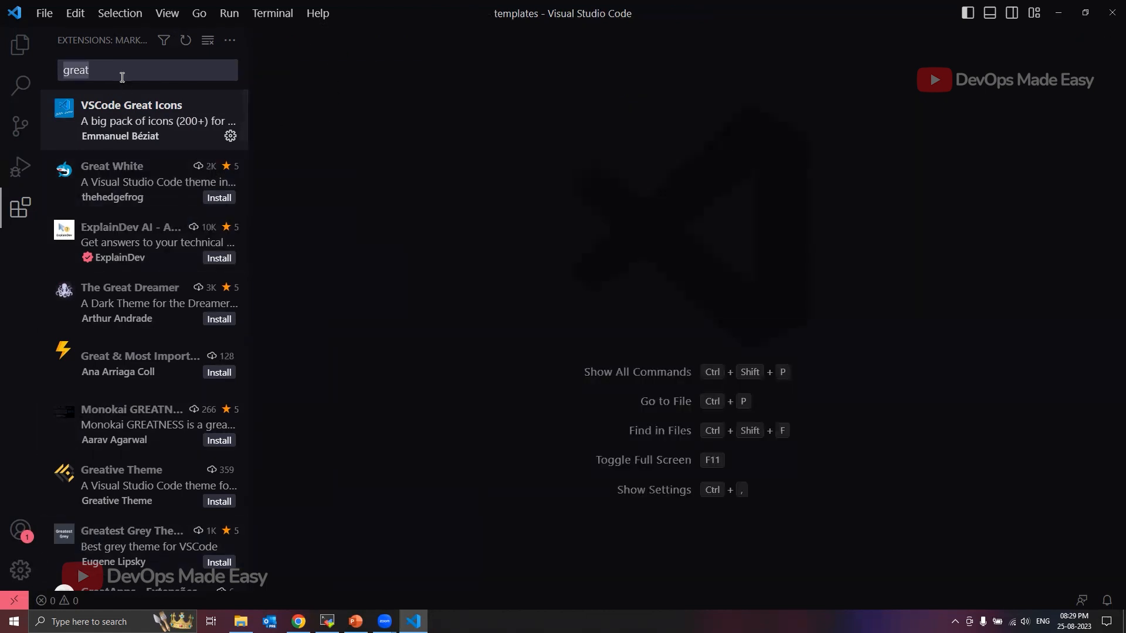
type("terraform")
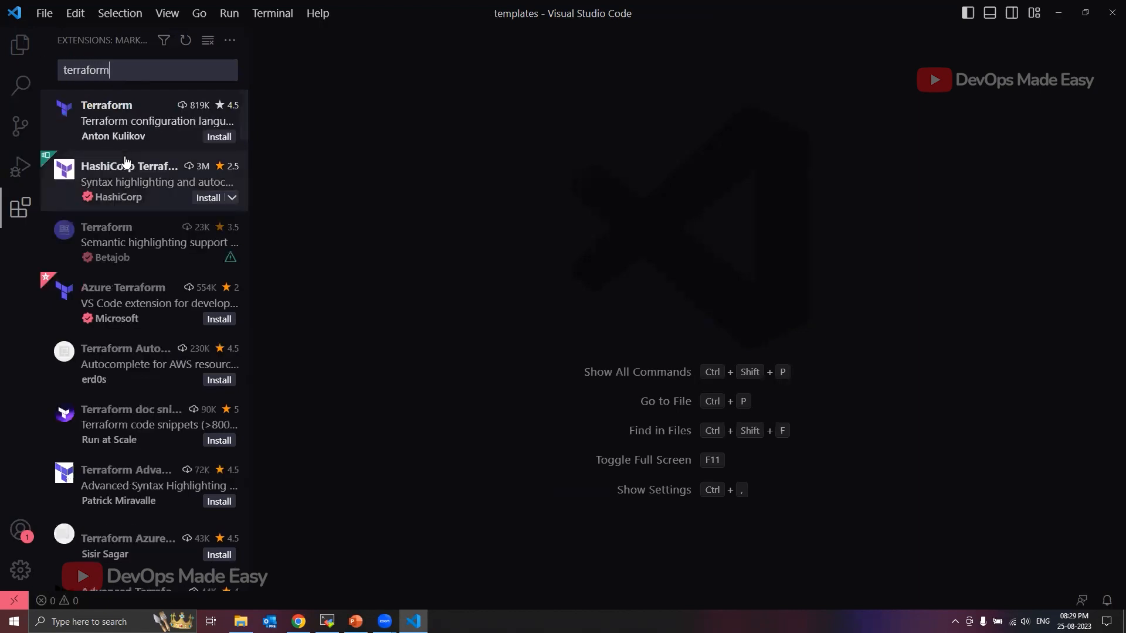
- Install the HashiCorp Terraform extension from the results and close its details tab
left_click(129, 179)
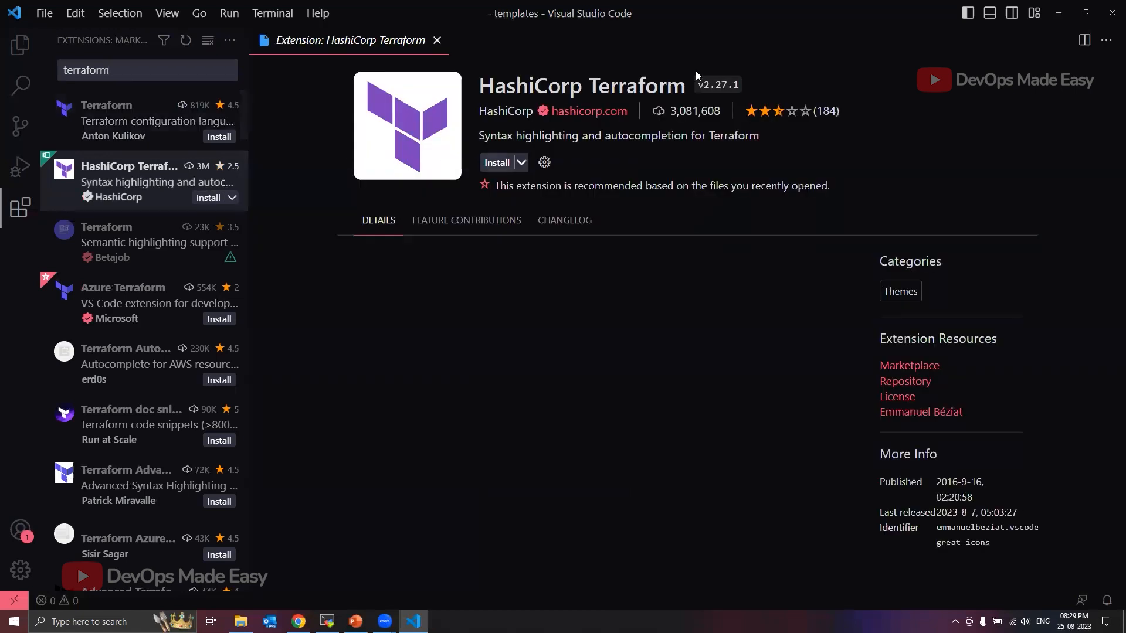
left_click(496, 162)
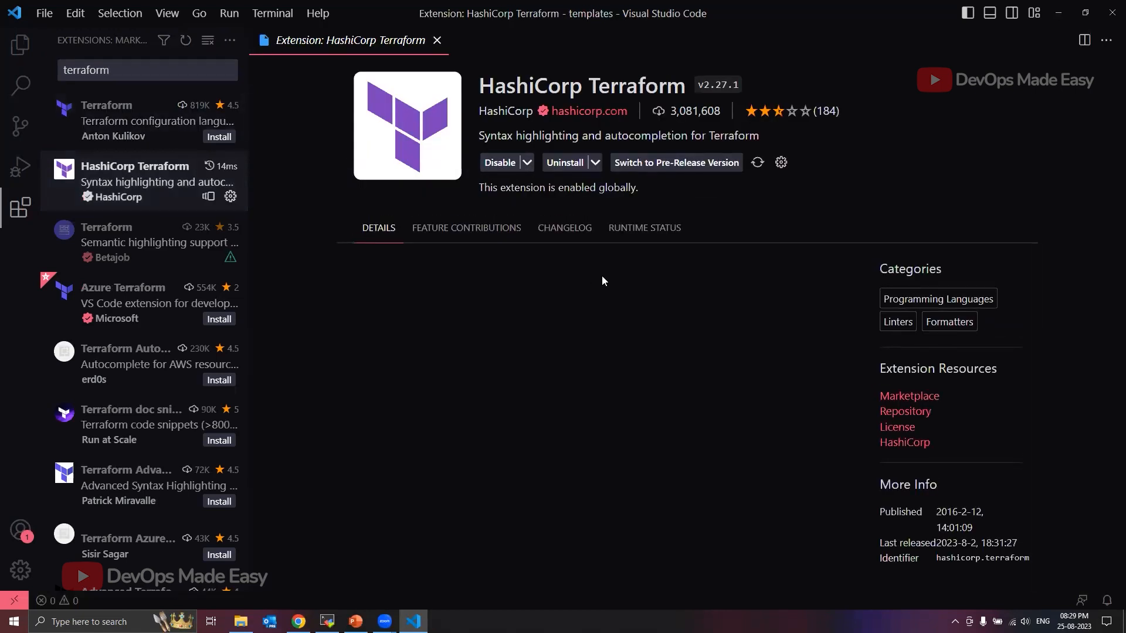
mouse_move(436, 41)
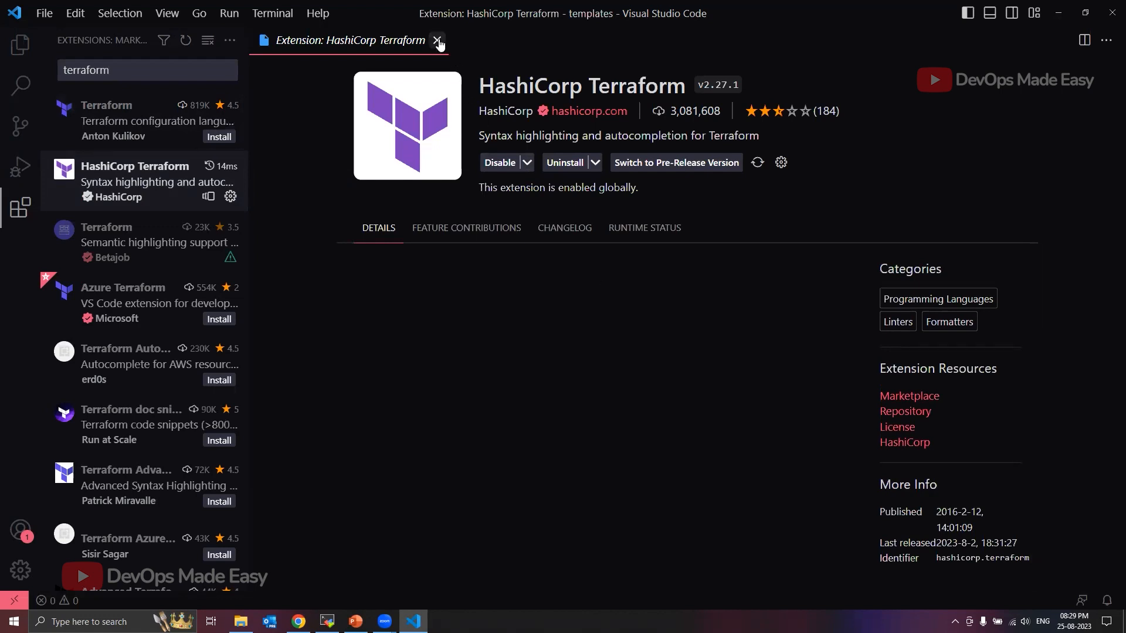
left_click(438, 41)
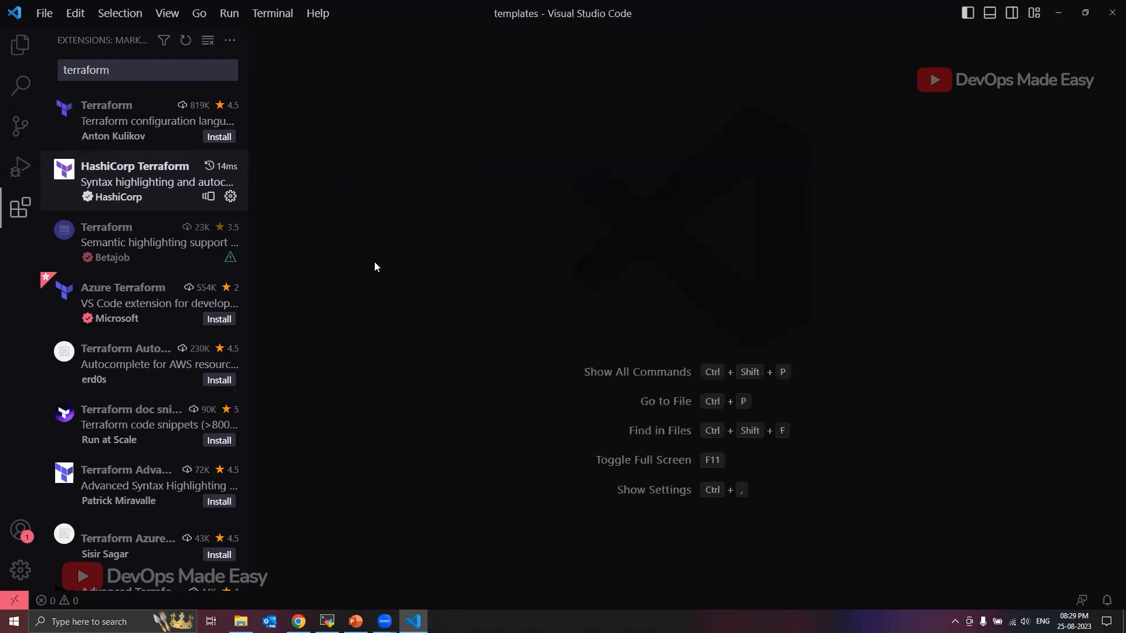
mouse_move(333, 170)
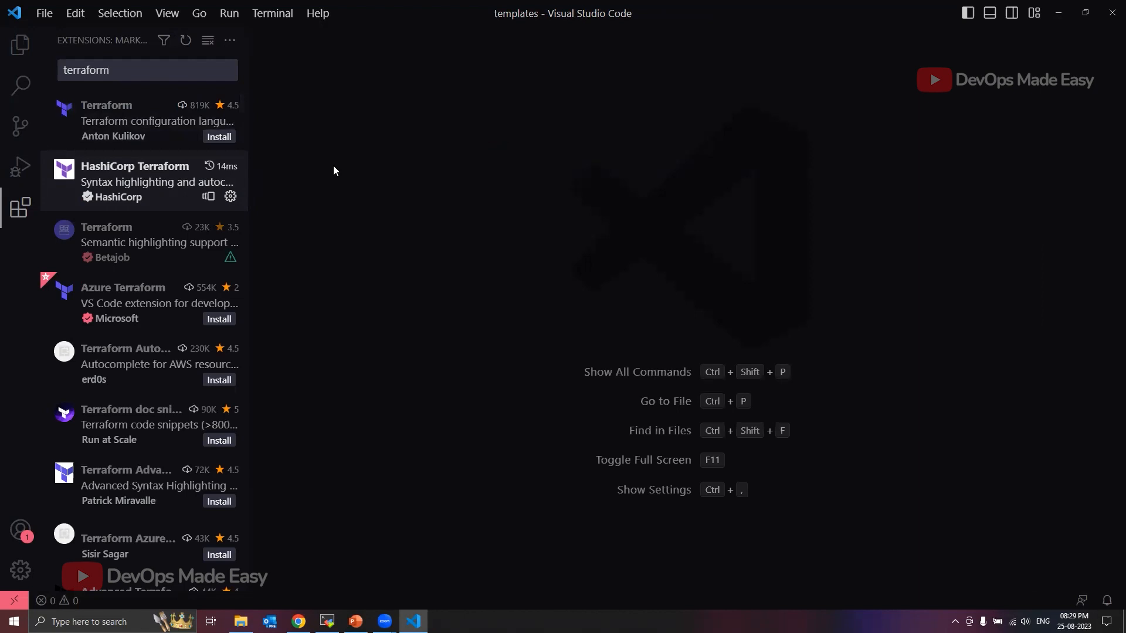
- Choose 'Sign in to Sync Settings' from the Accounts menu
left_click(21, 529)
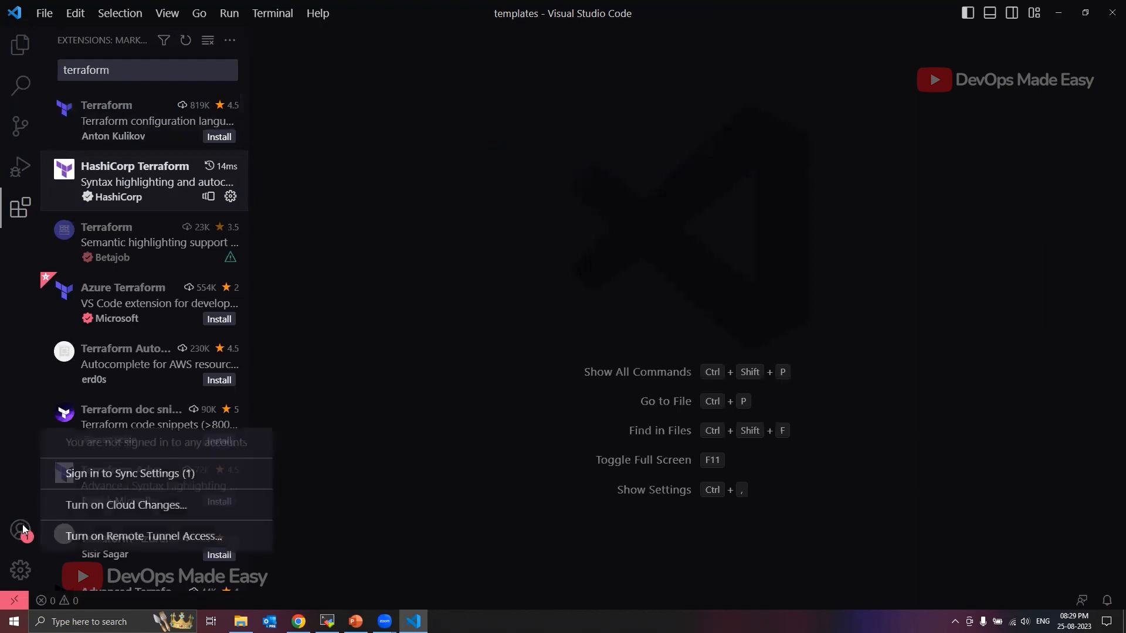
left_click(128, 473)
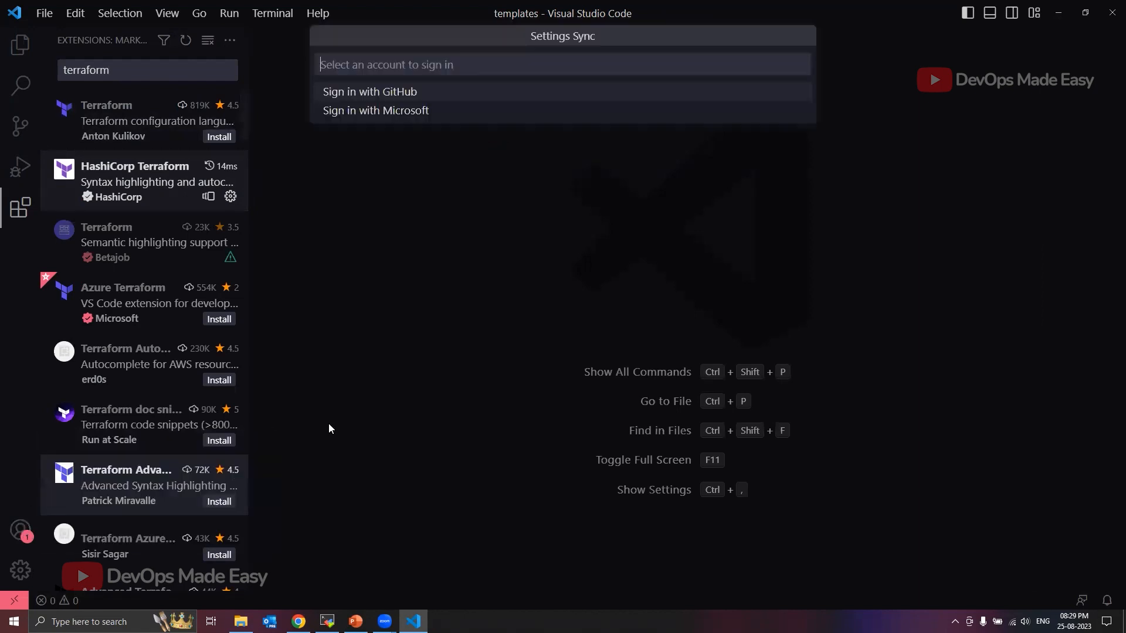
mouse_move(409, 96)
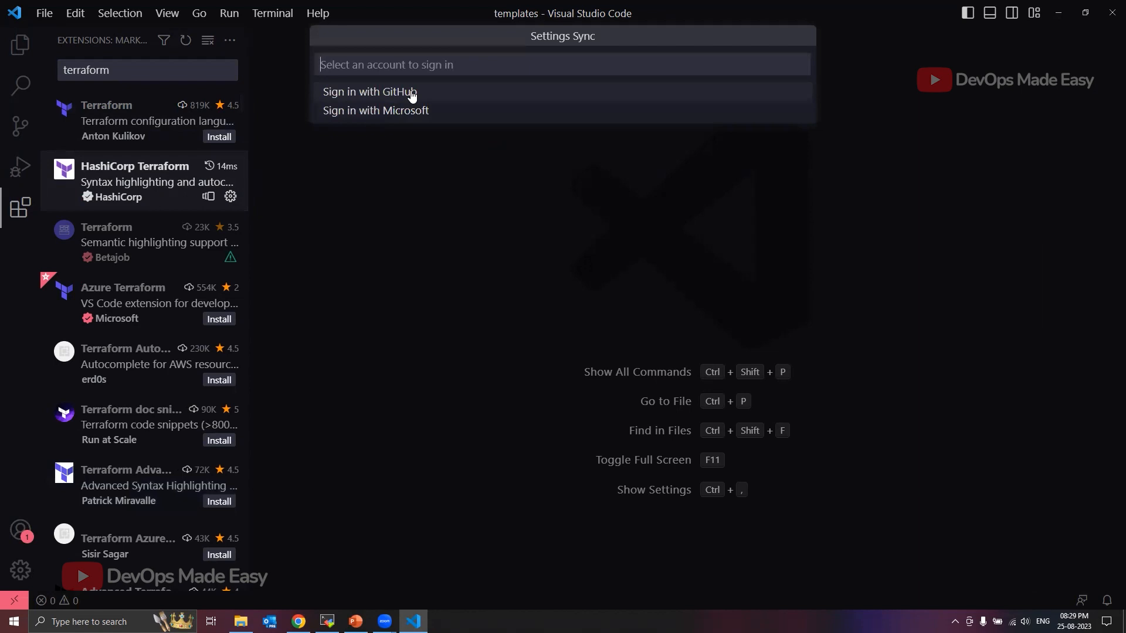
mouse_move(365, 265)
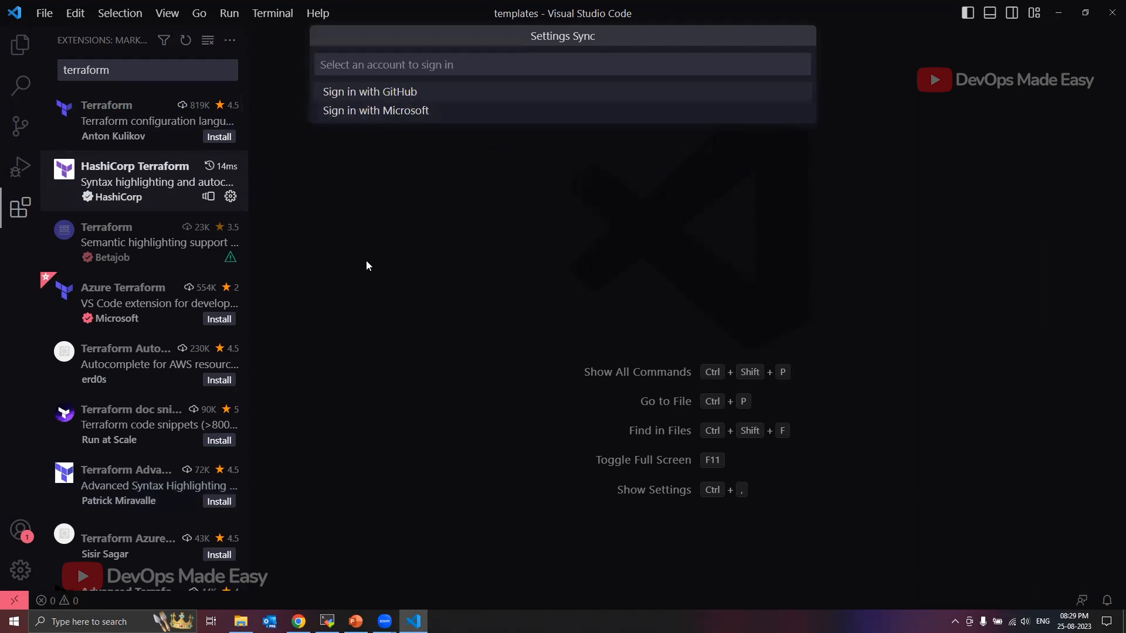
mouse_move(370, 261)
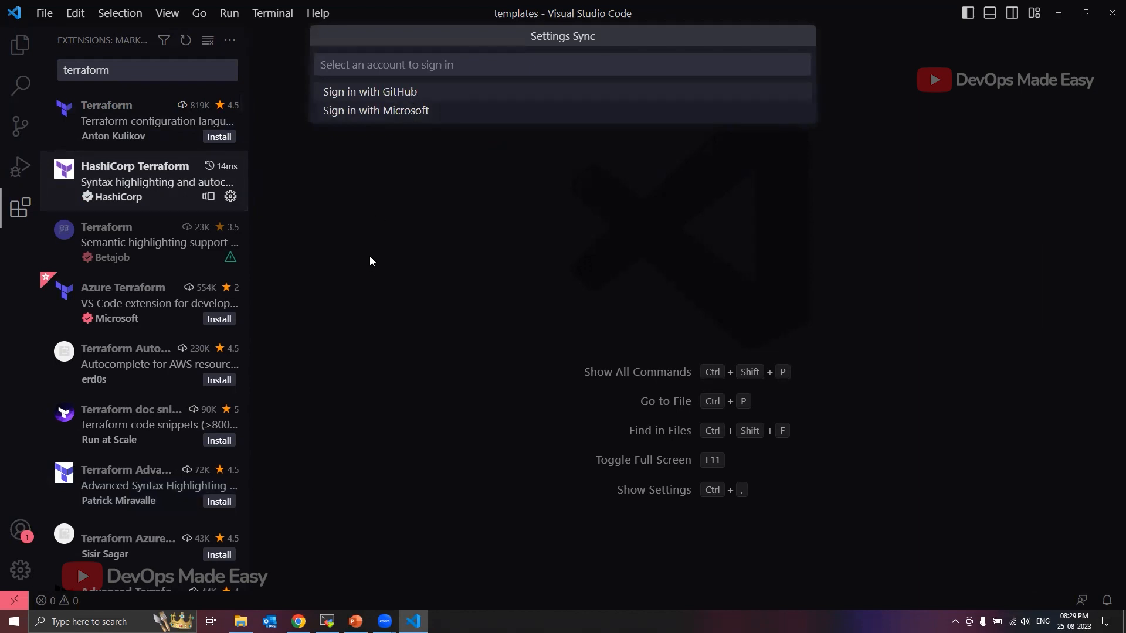
mouse_move(250, 282)
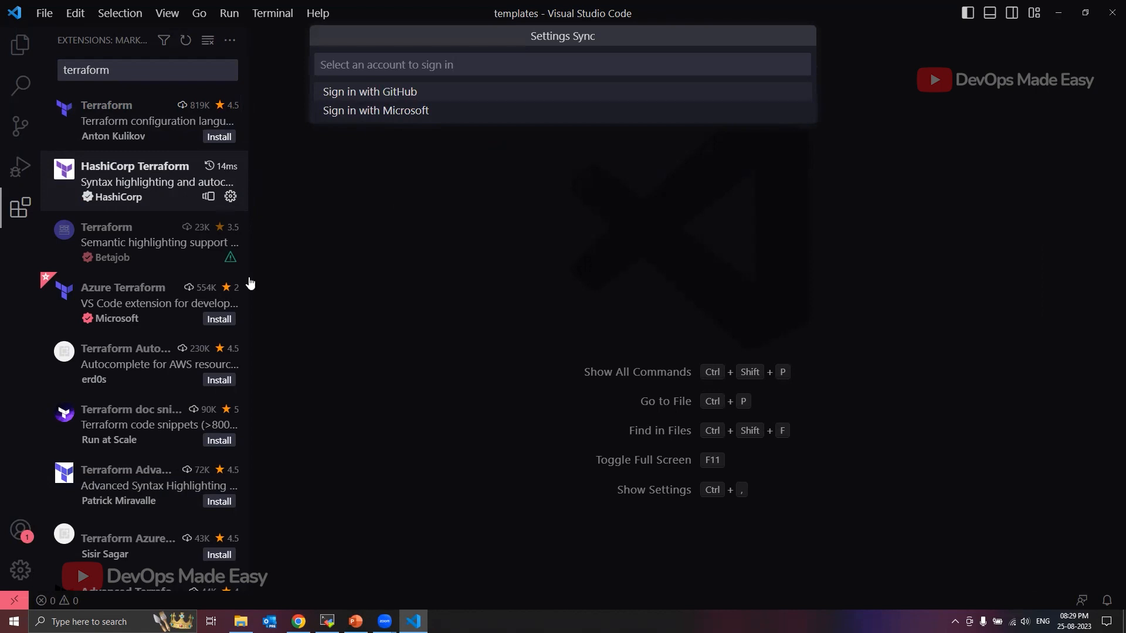
mouse_move(541, 192)
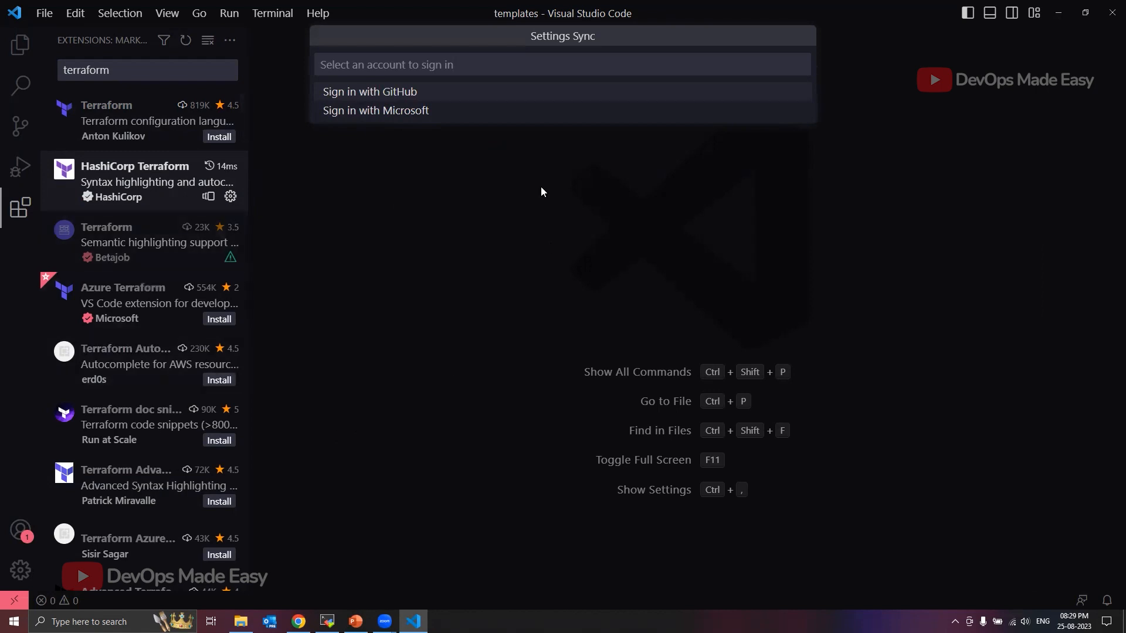
mouse_move(495, 207)
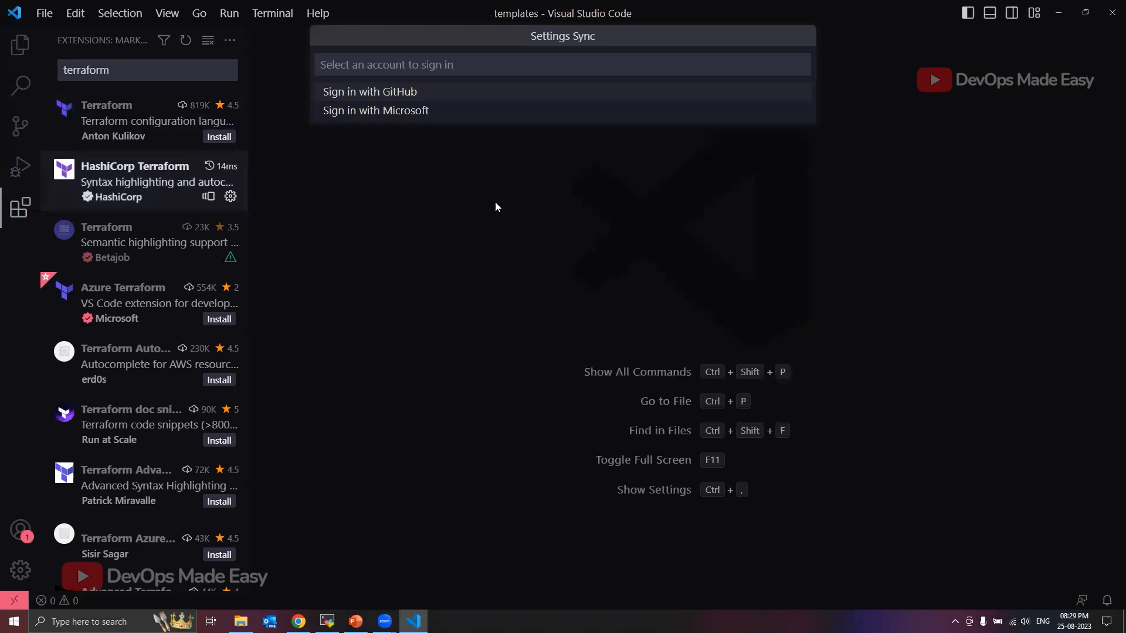
mouse_move(413, 345)
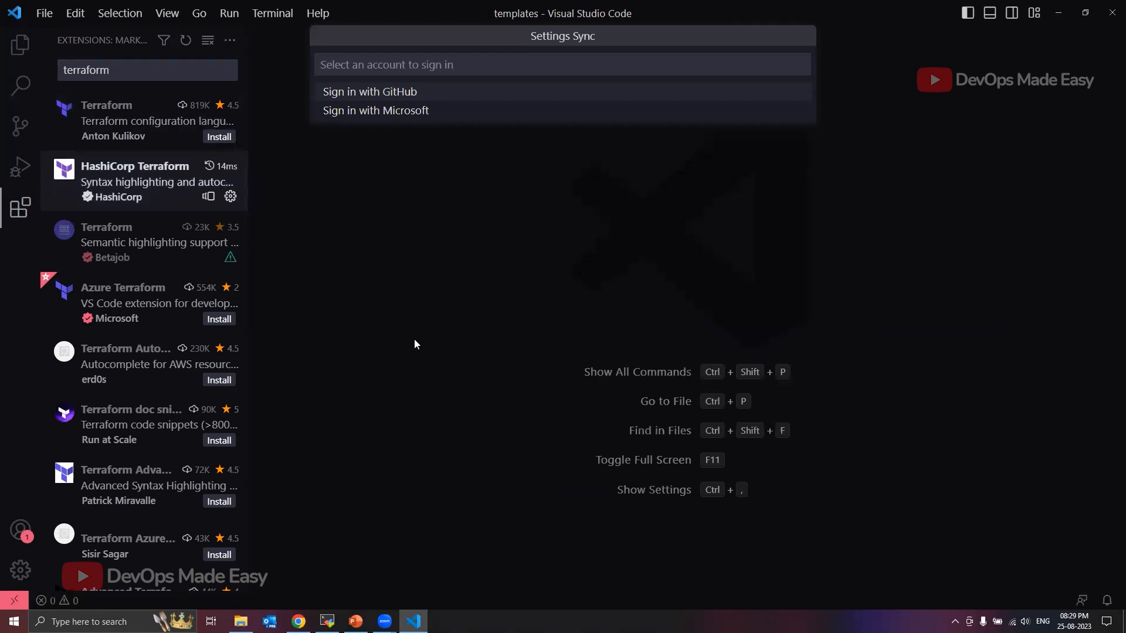
mouse_move(583, 257)
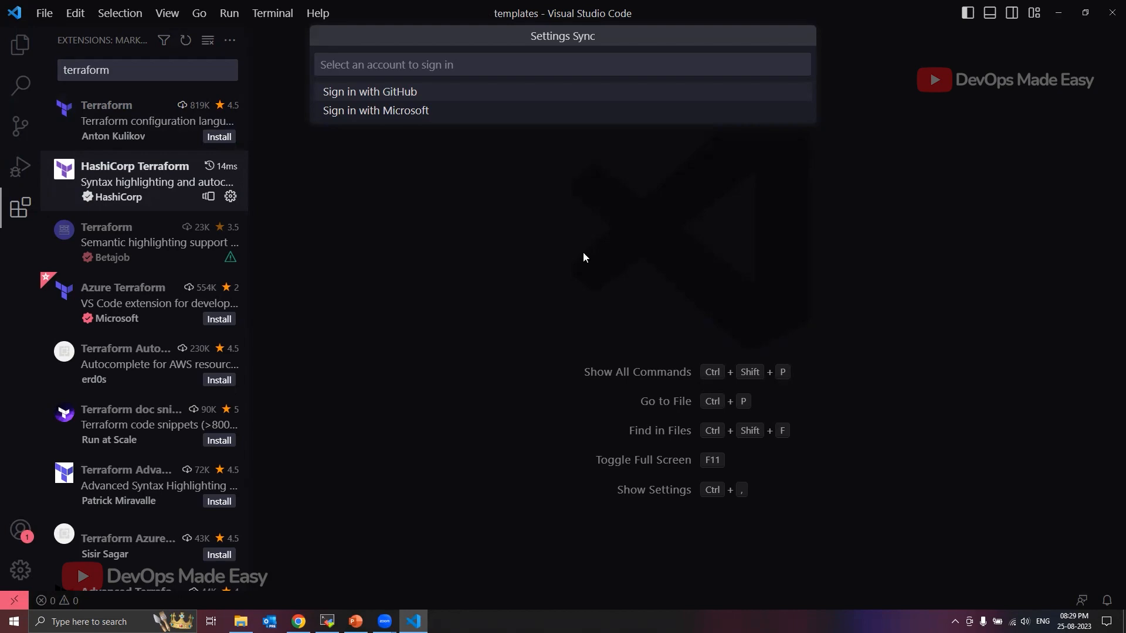
mouse_move(767, 263)
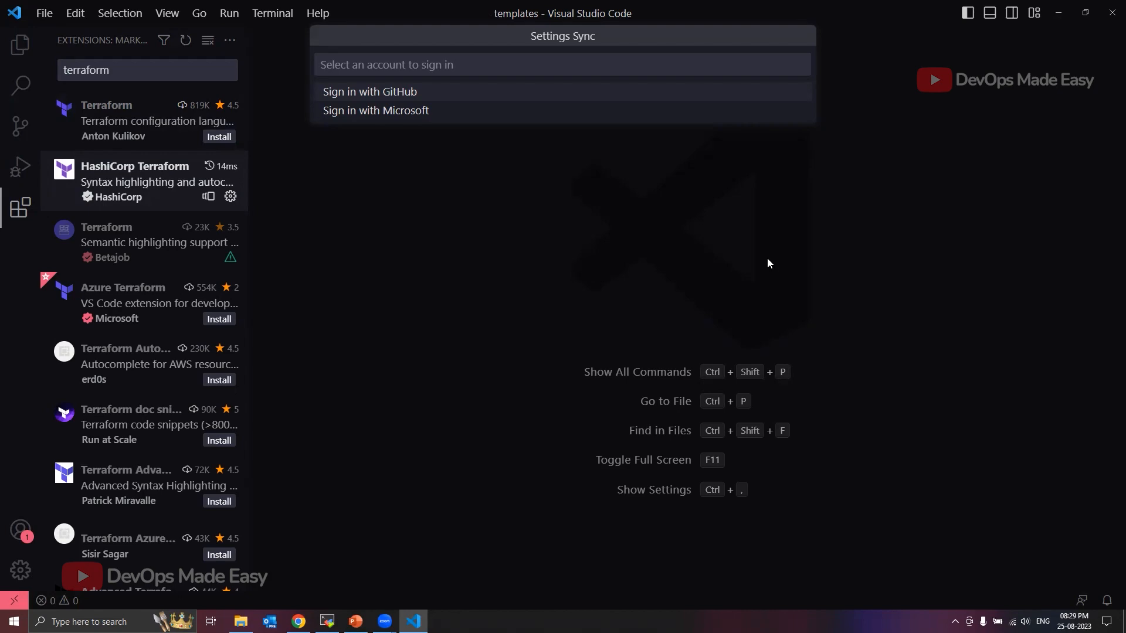